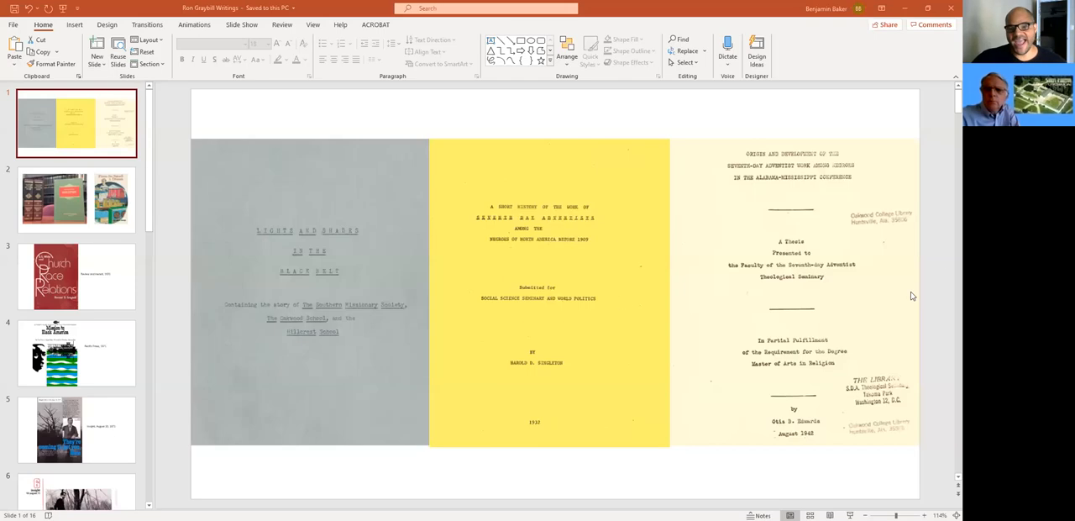
pyautogui.moveTo(796, 32)
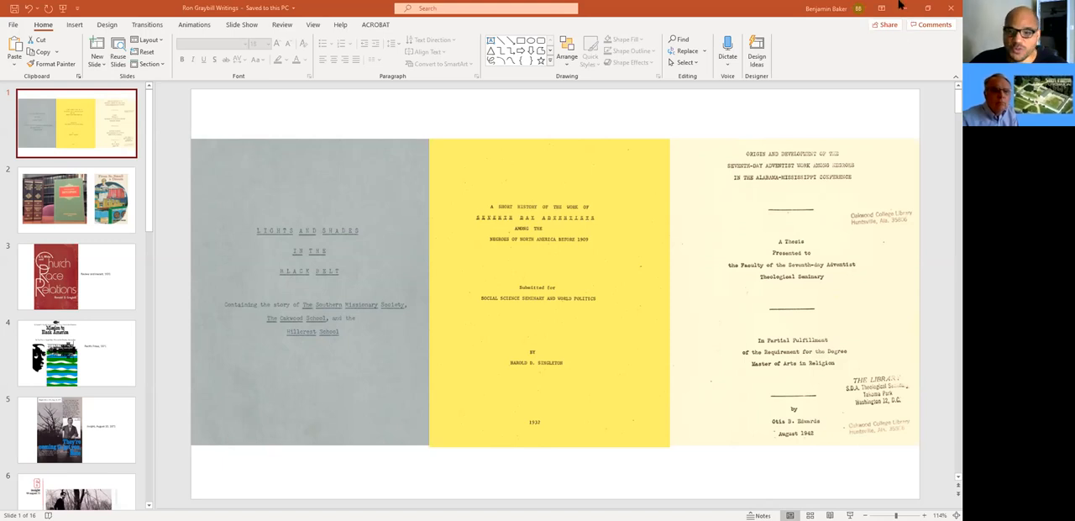
pyautogui.moveTo(850, 16)
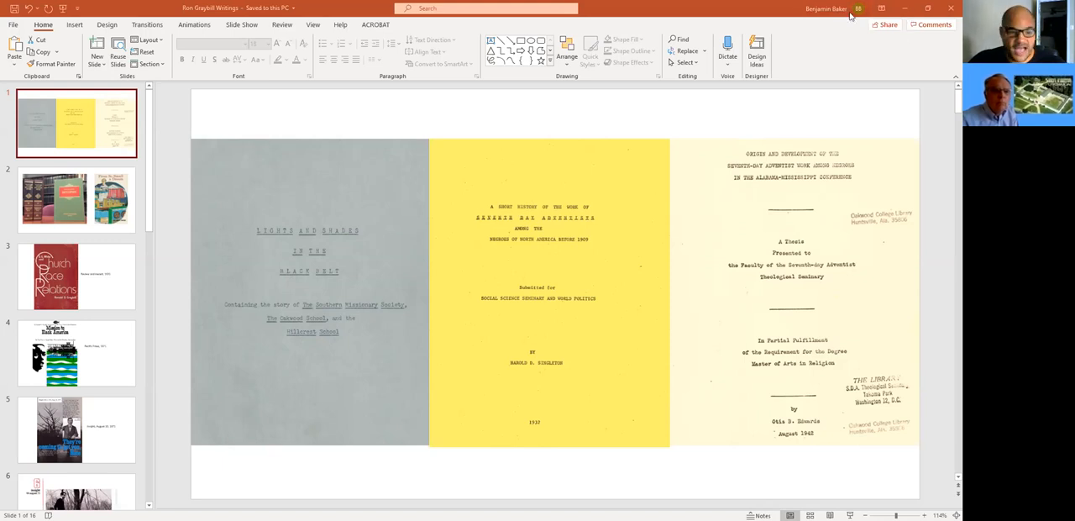
pyautogui.moveTo(947, 378)
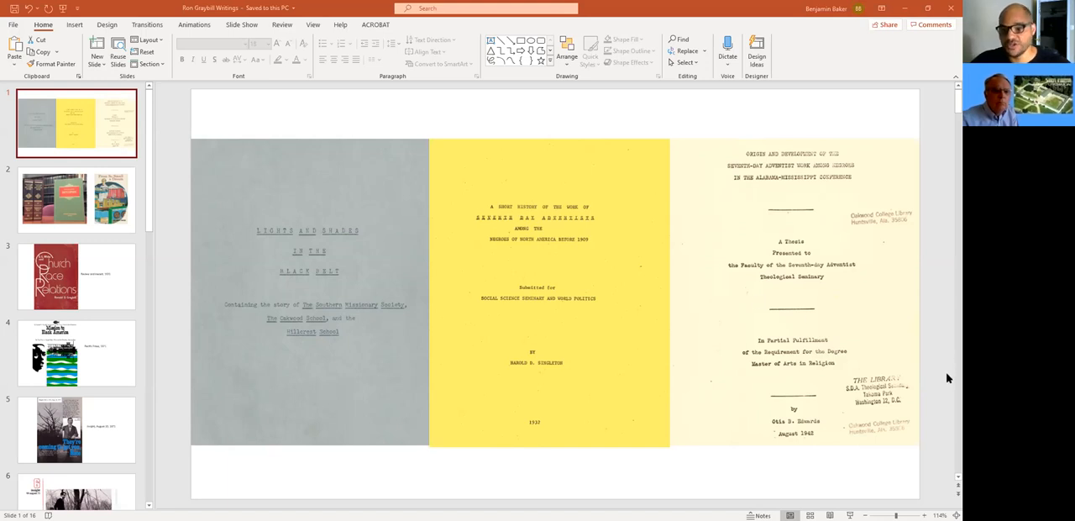
pyautogui.moveTo(937, 413)
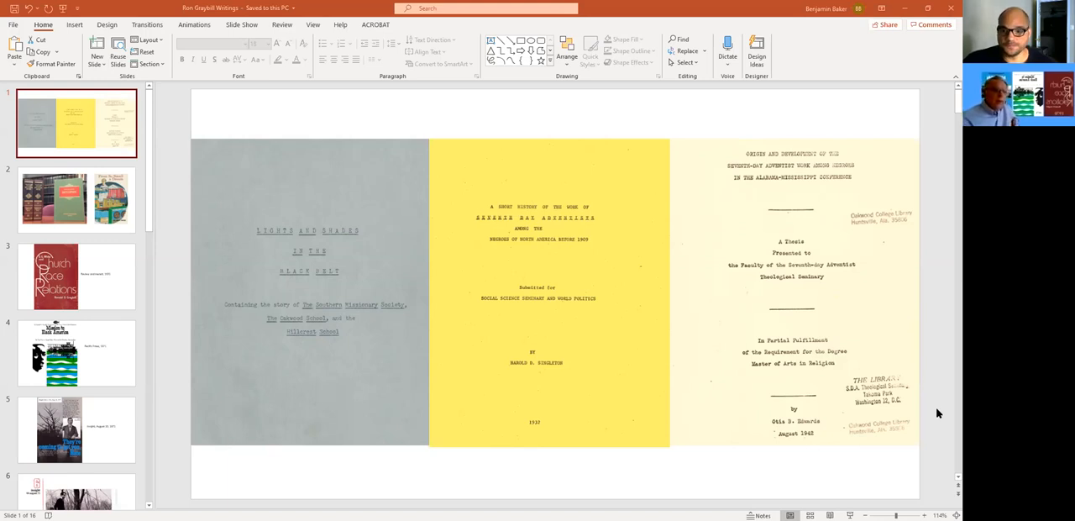
pyautogui.moveTo(910, 413)
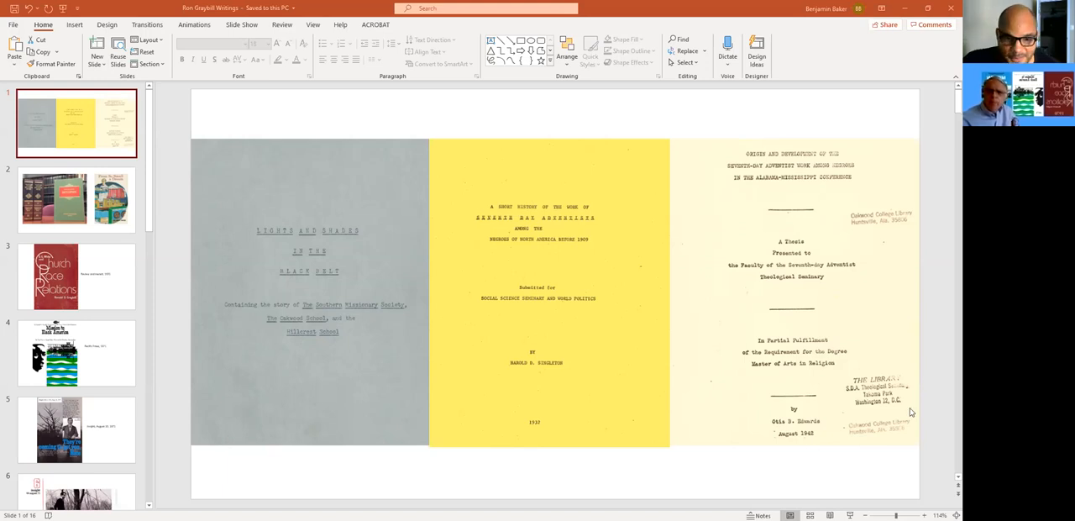
pyautogui.moveTo(583, 420)
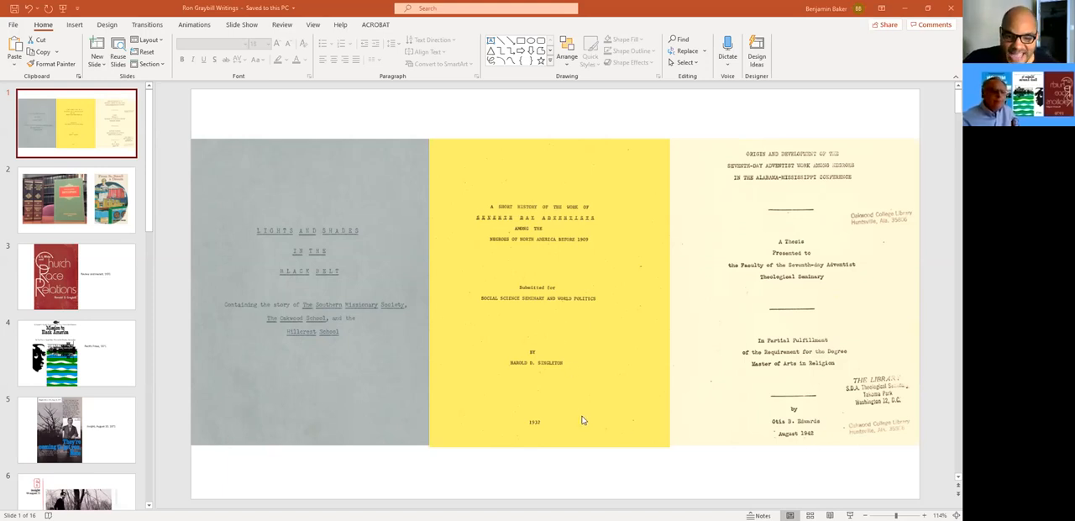
pyautogui.moveTo(615, 401)
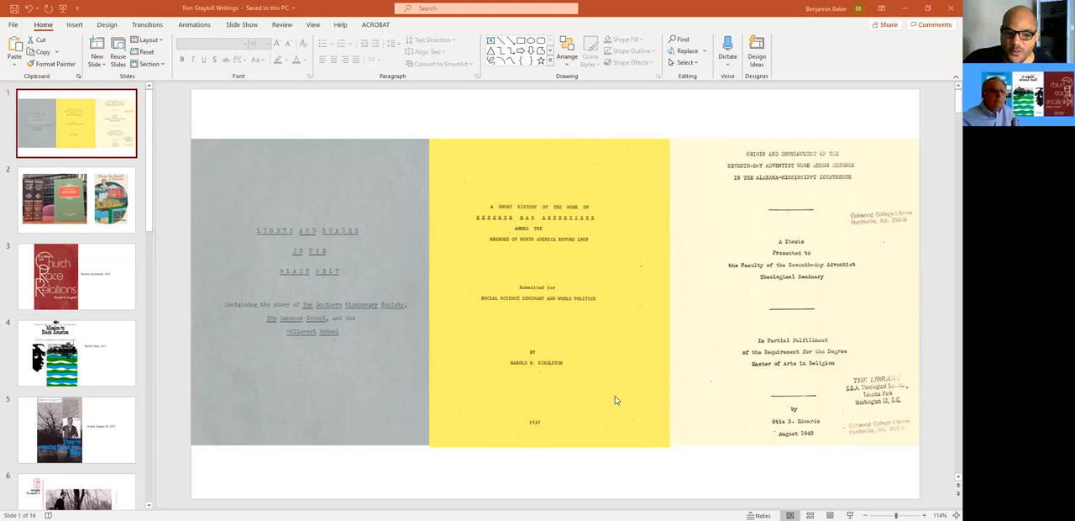
pyautogui.moveTo(622, 333)
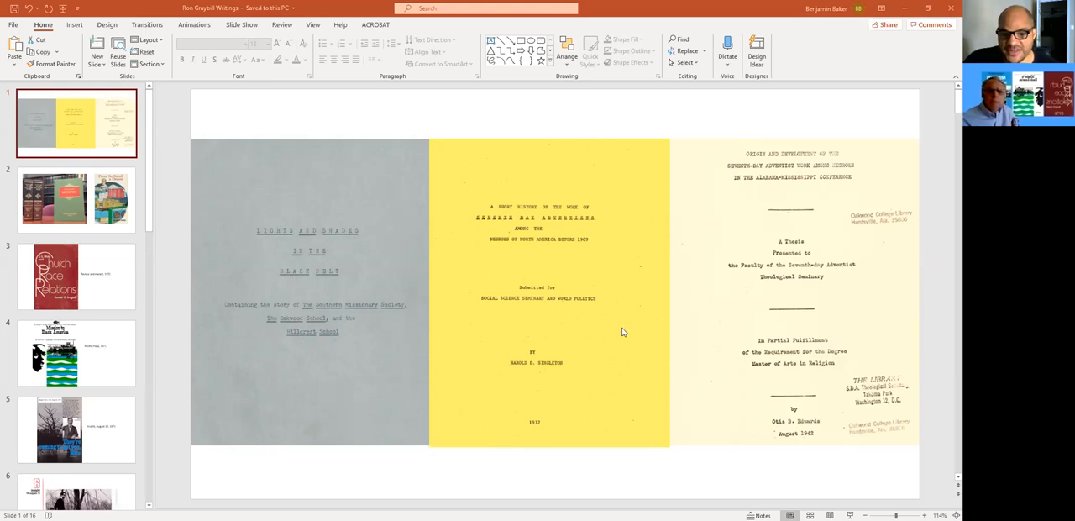
pyautogui.moveTo(612, 295)
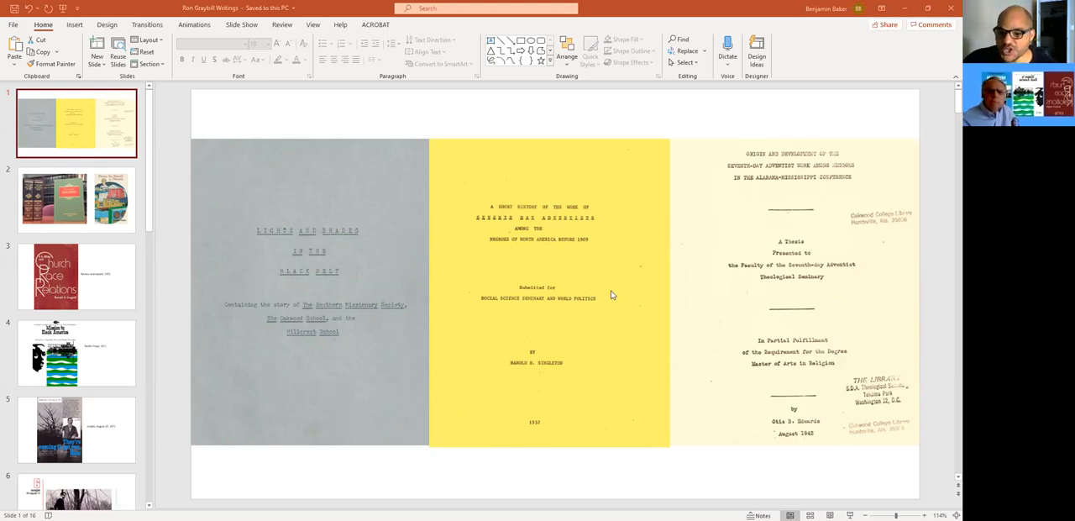
pyautogui.moveTo(826, 368)
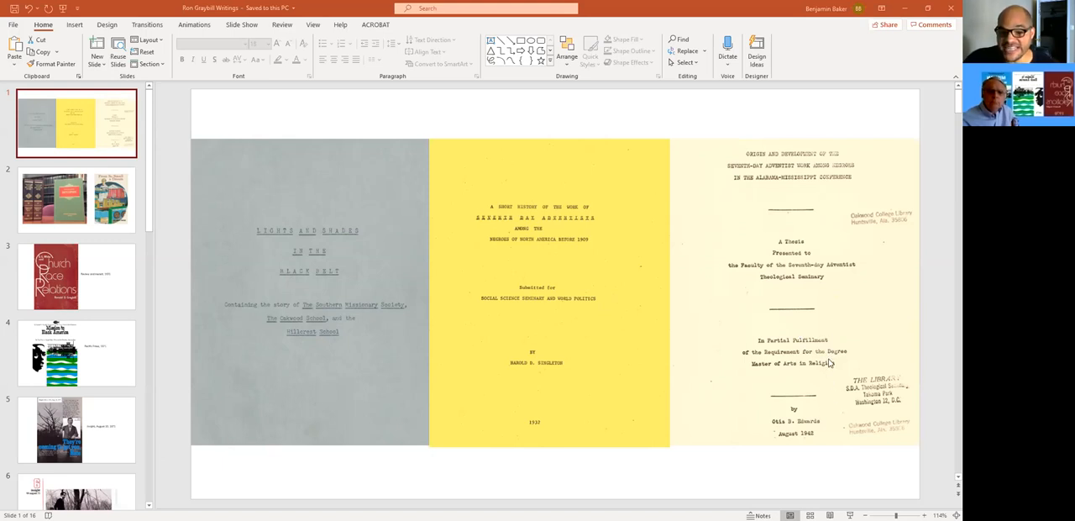
pyautogui.moveTo(827, 207)
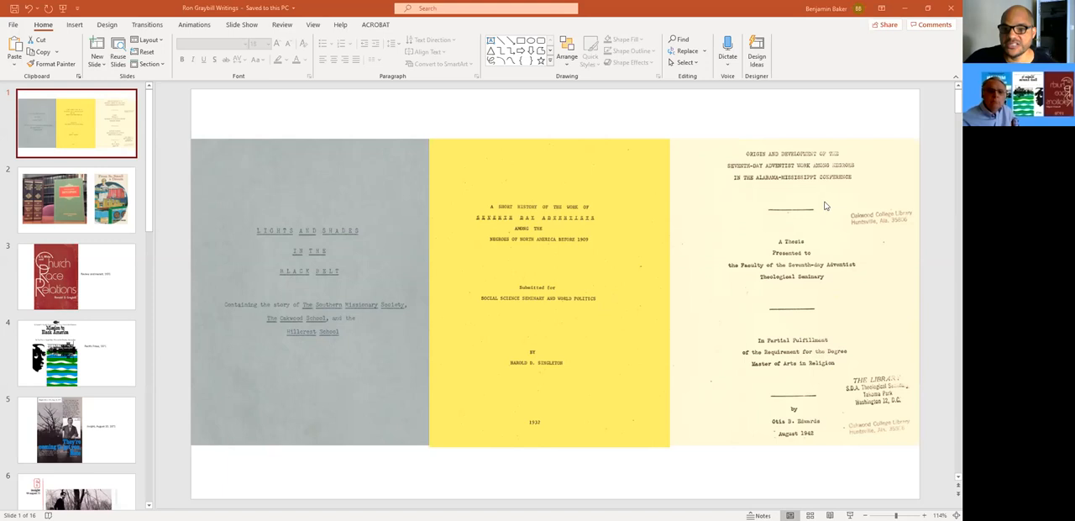
pyautogui.moveTo(840, 204)
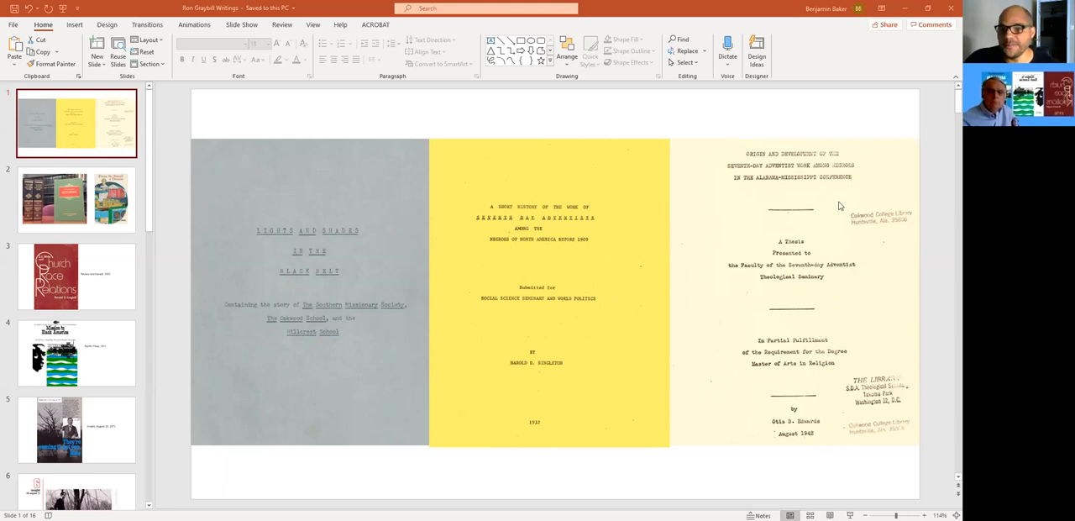
pyautogui.moveTo(400, 260)
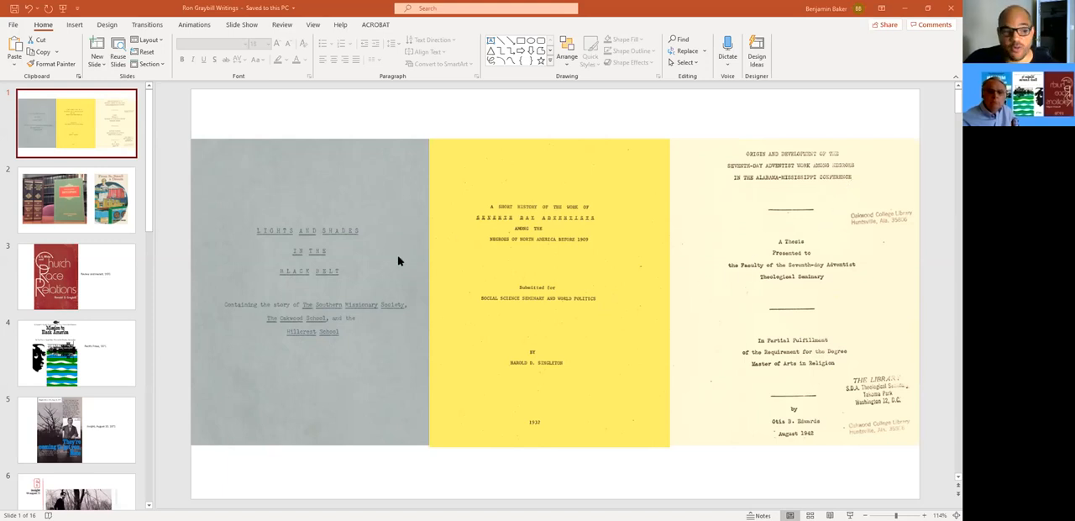
pyautogui.moveTo(615, 233)
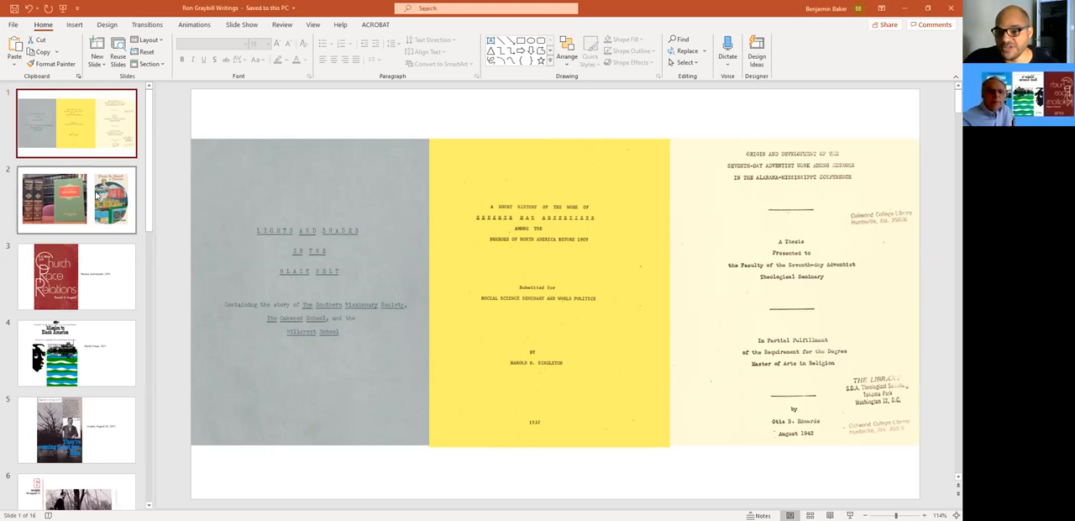
# Show the encyclopedia-volumes slide, then the 'E. G. White and Church Race Relations' cover (Review and Herald, 1970)
pyautogui.click(76, 198)
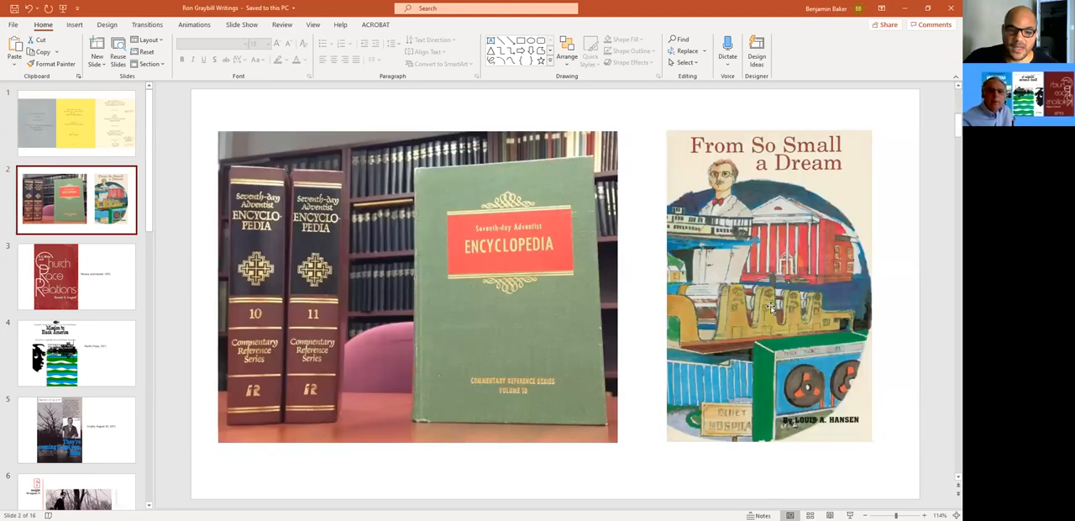
pyautogui.moveTo(749, 299)
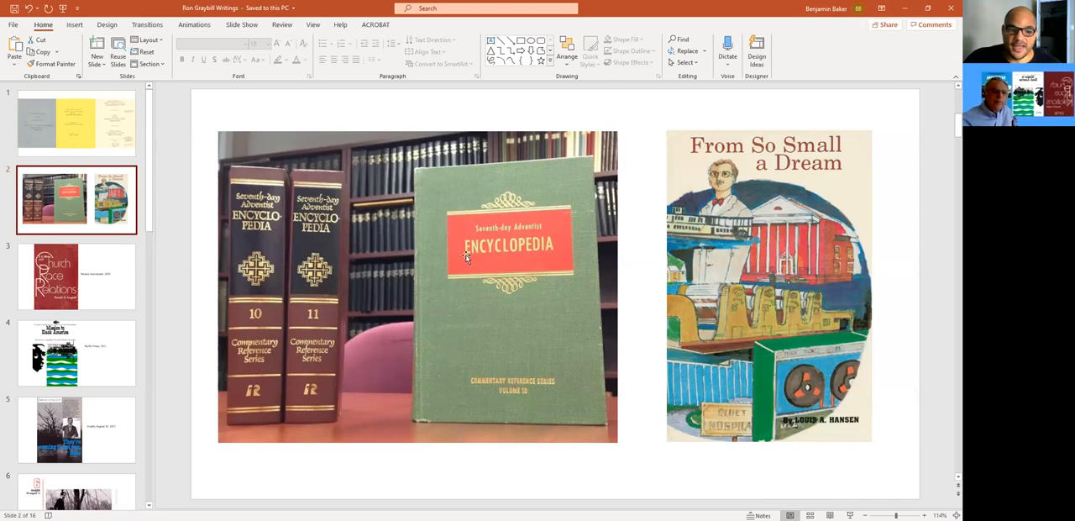
pyautogui.moveTo(611, 340)
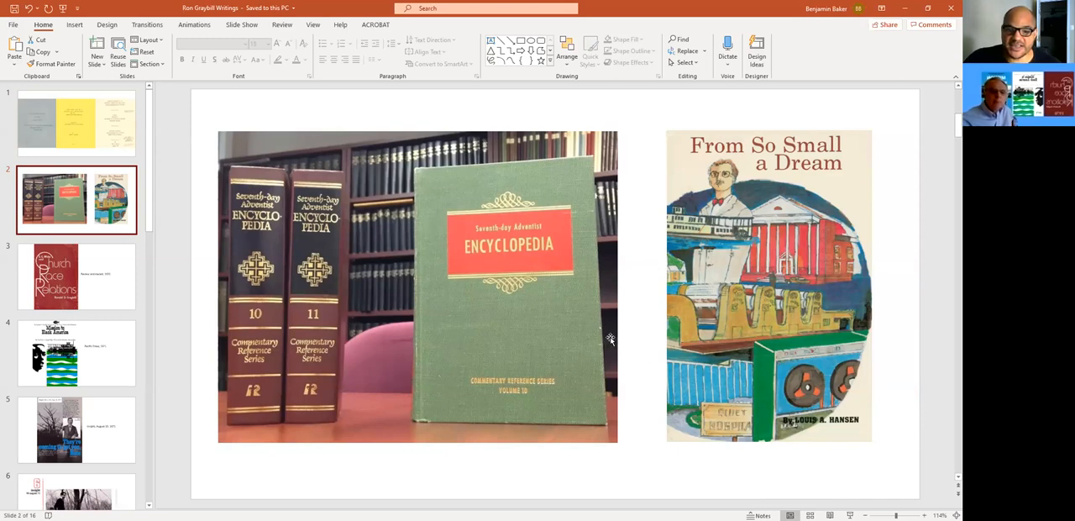
pyautogui.moveTo(591, 235)
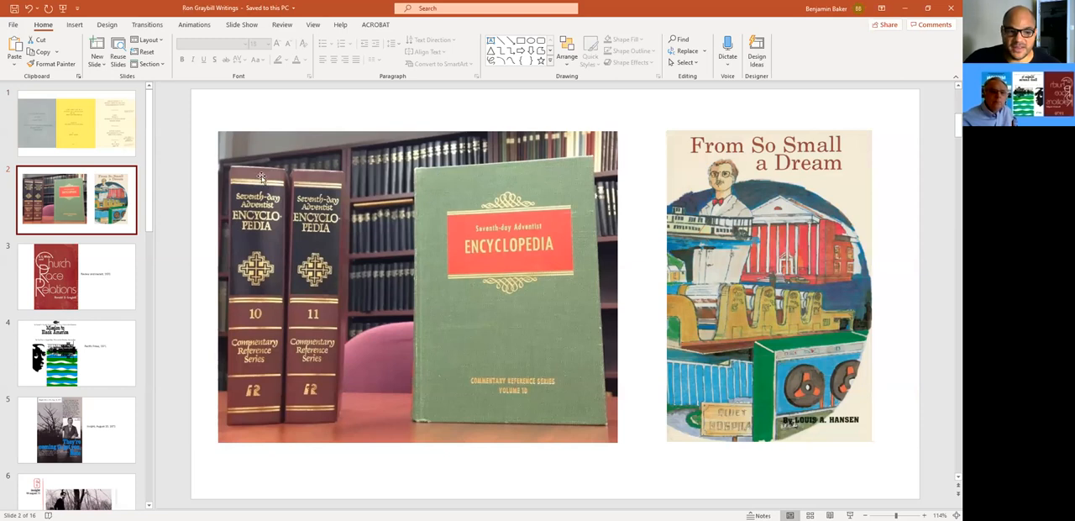
pyautogui.moveTo(262, 282)
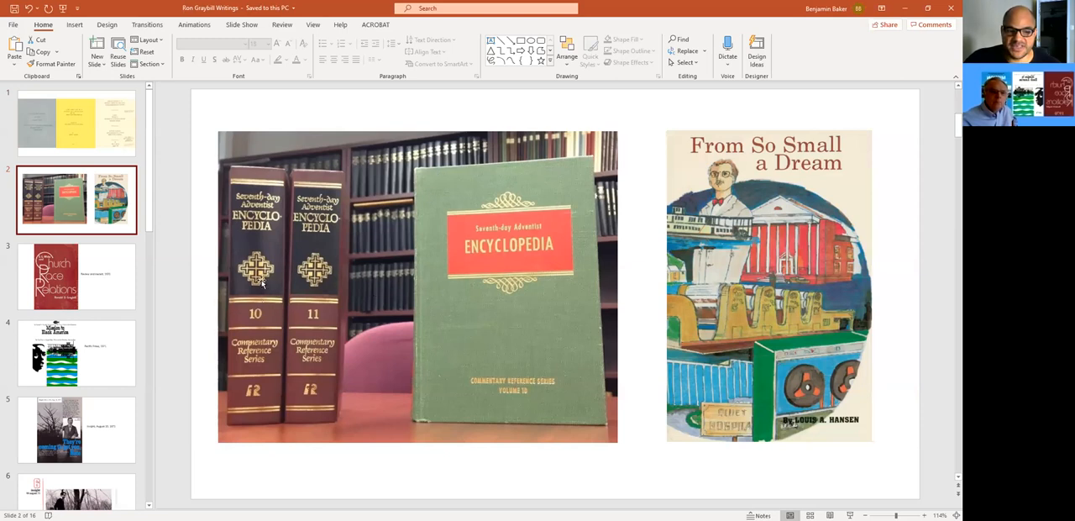
pyautogui.moveTo(373, 282)
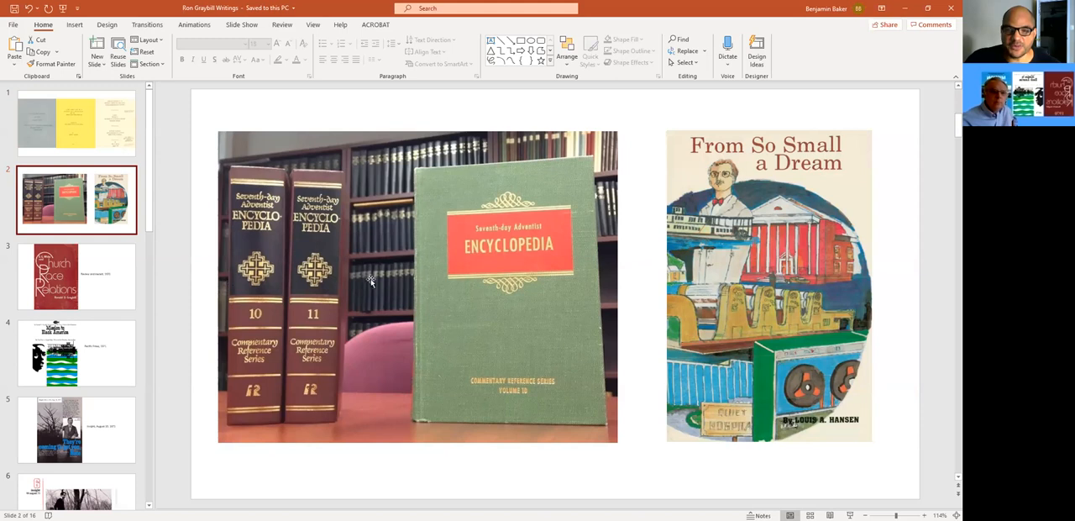
pyautogui.moveTo(402, 292)
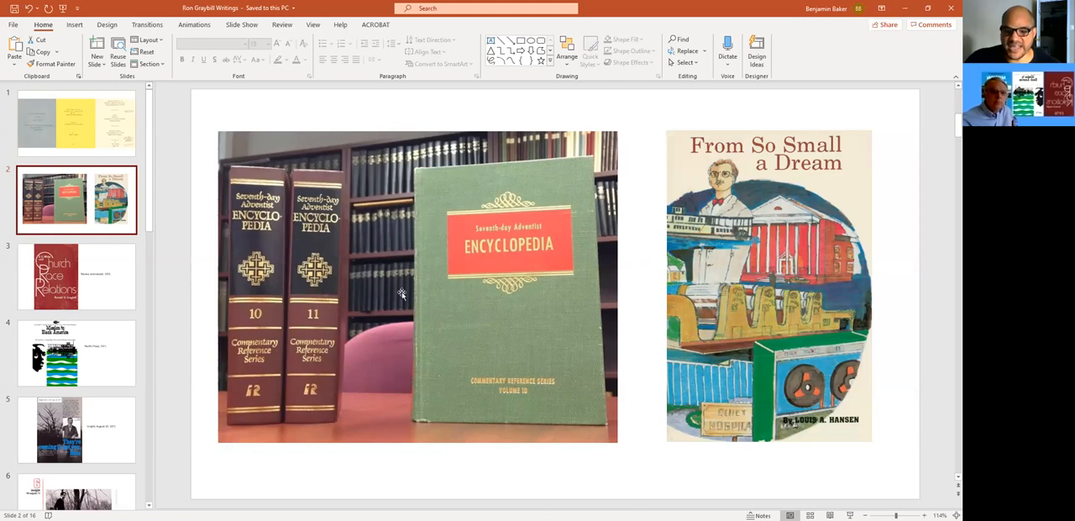
pyautogui.moveTo(789, 160)
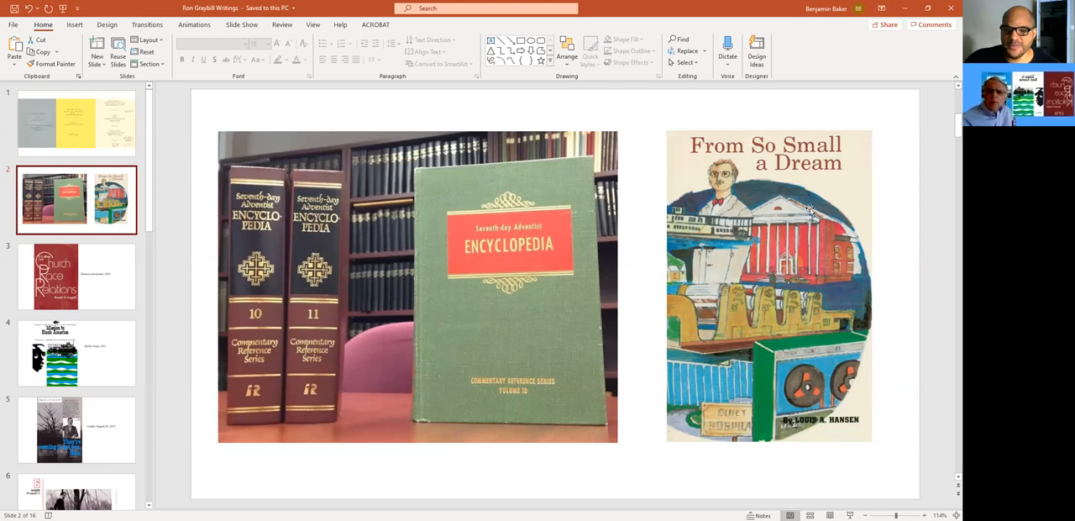
pyautogui.moveTo(702, 272)
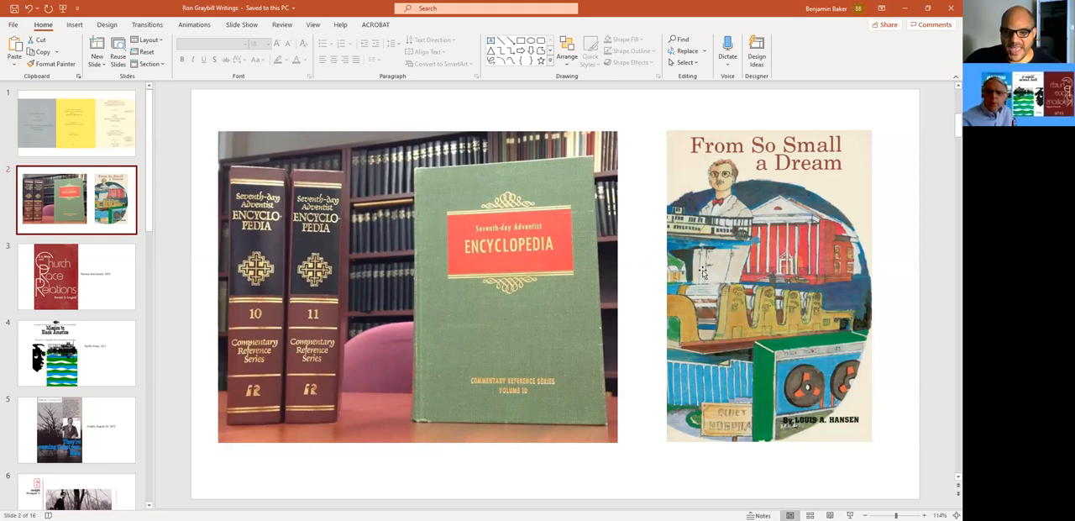
pyautogui.moveTo(766, 281)
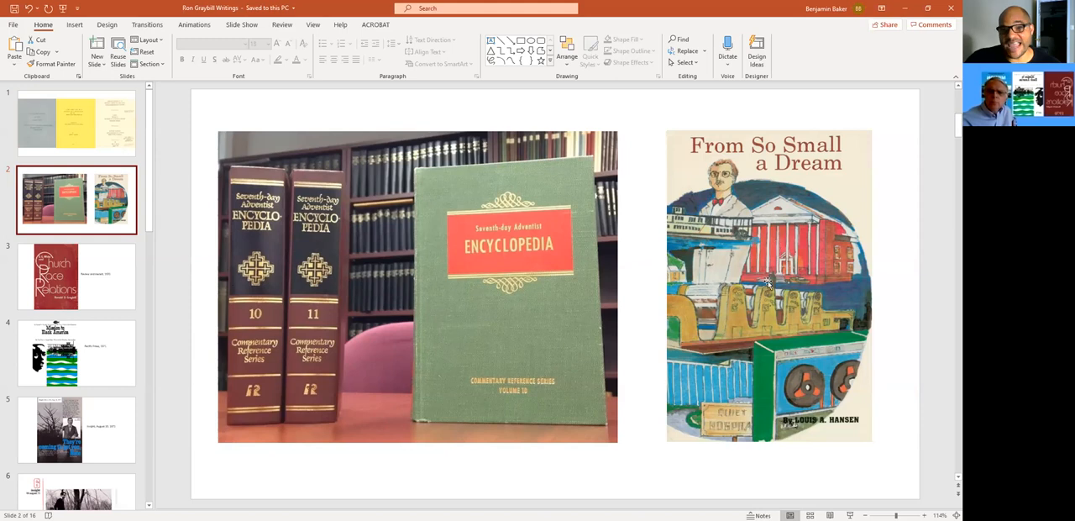
pyautogui.moveTo(773, 317)
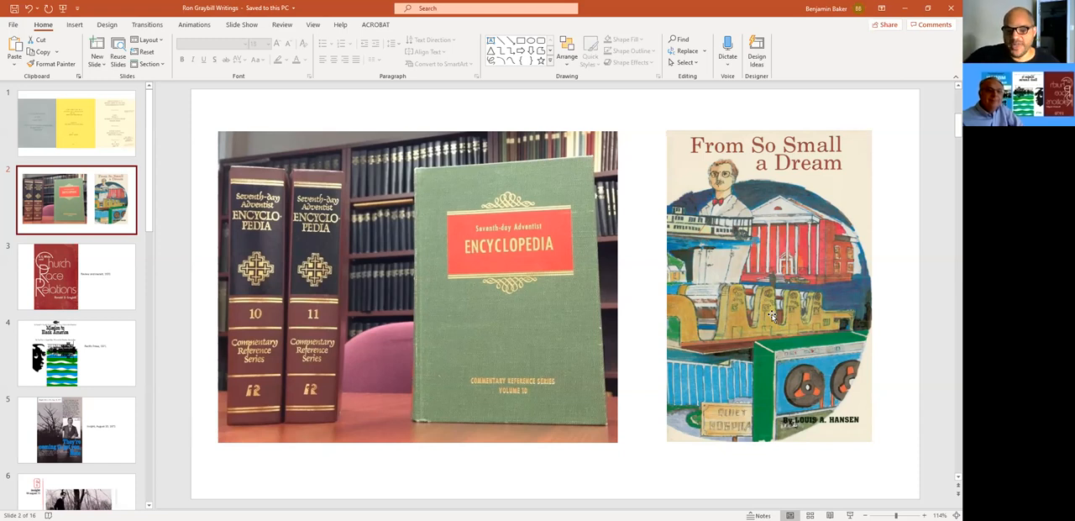
pyautogui.click(75, 276)
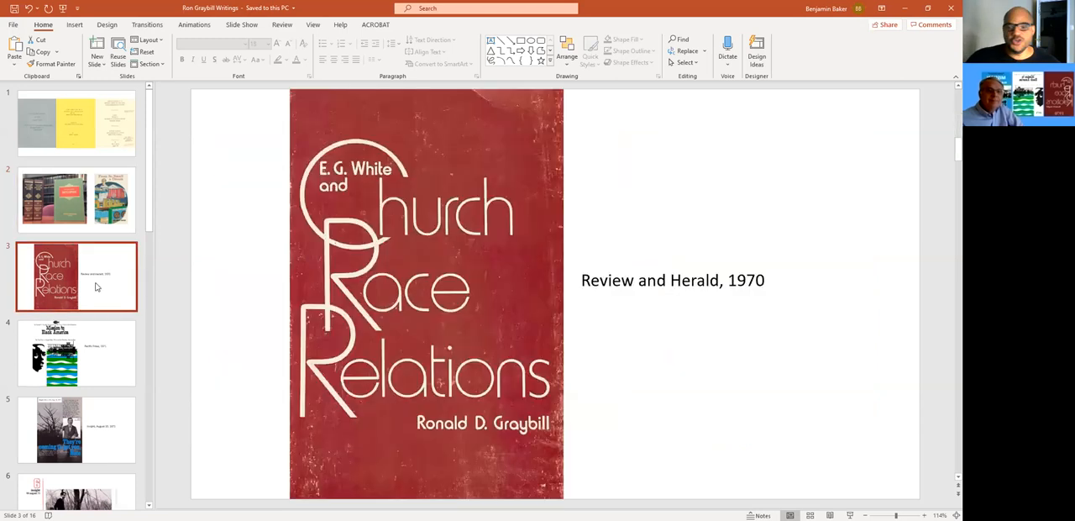
pyautogui.moveTo(877, 359)
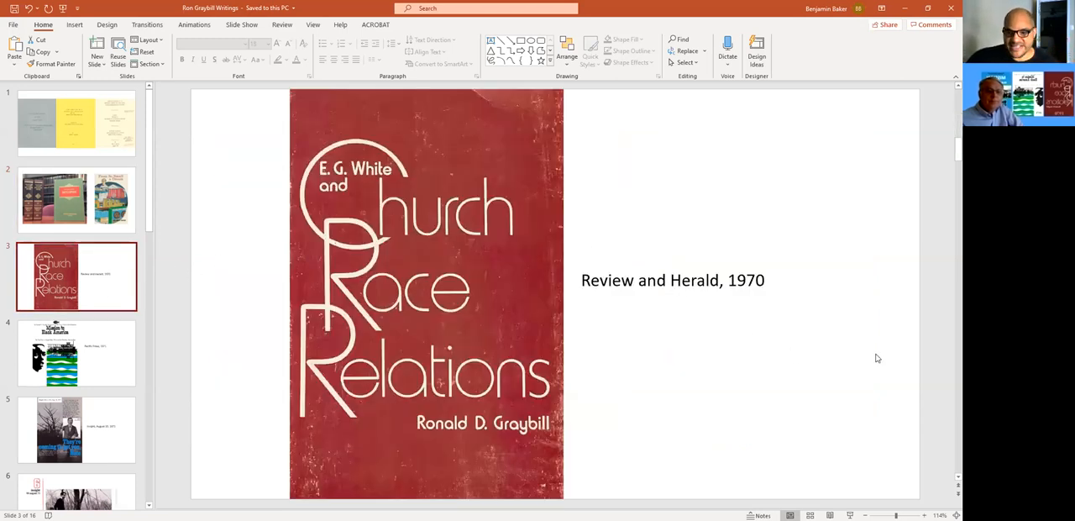
pyautogui.moveTo(913, 378)
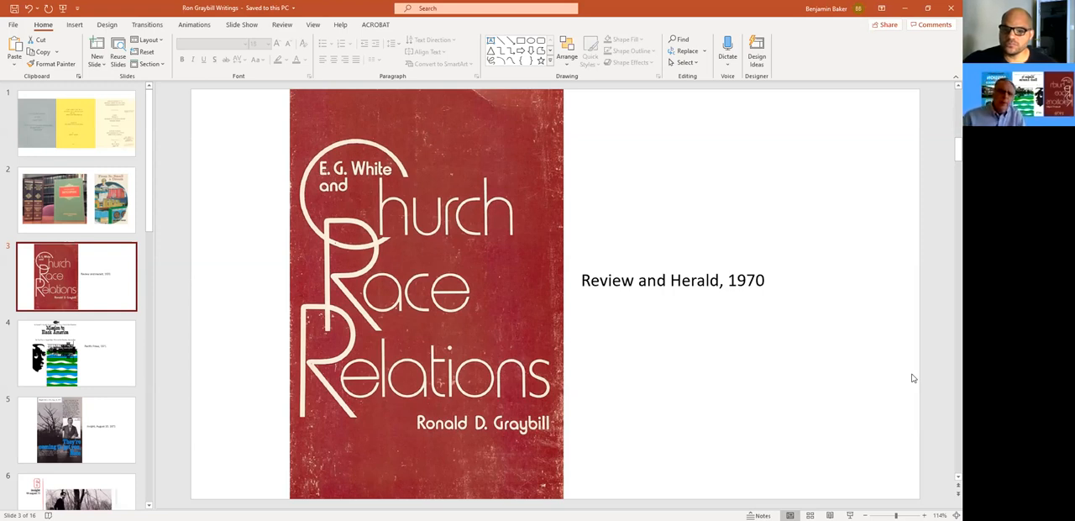
pyautogui.moveTo(924, 151)
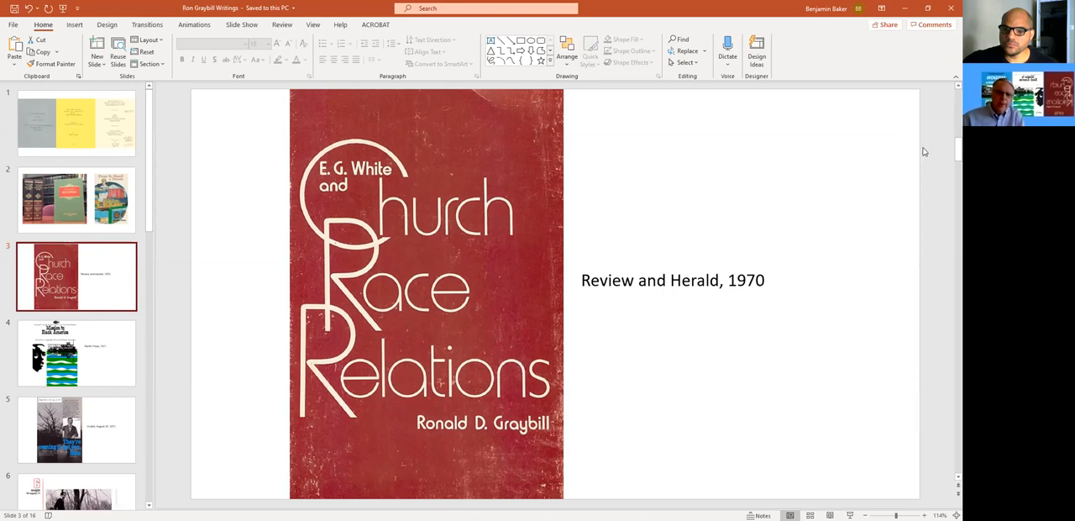
pyautogui.moveTo(937, 151)
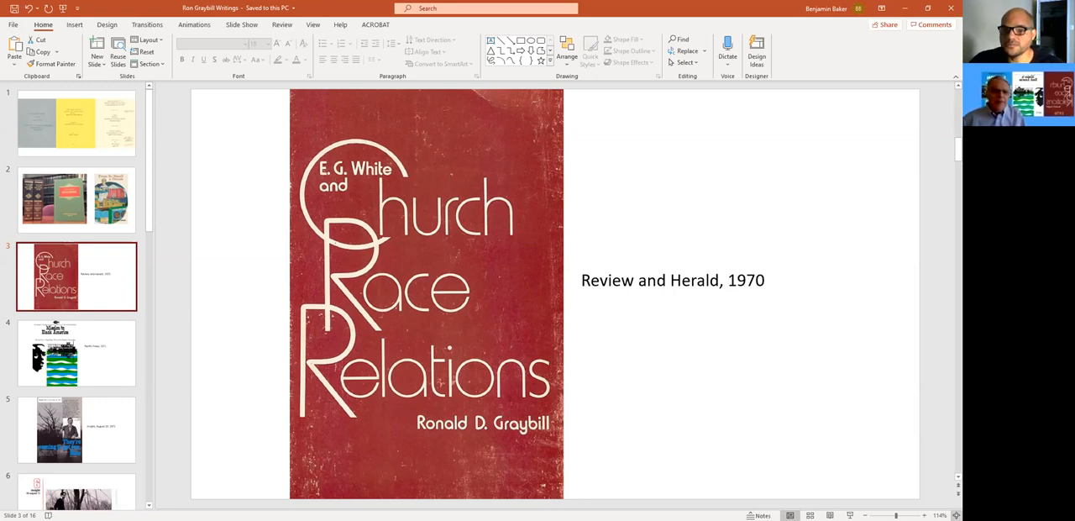
pyautogui.moveTo(955, 514)
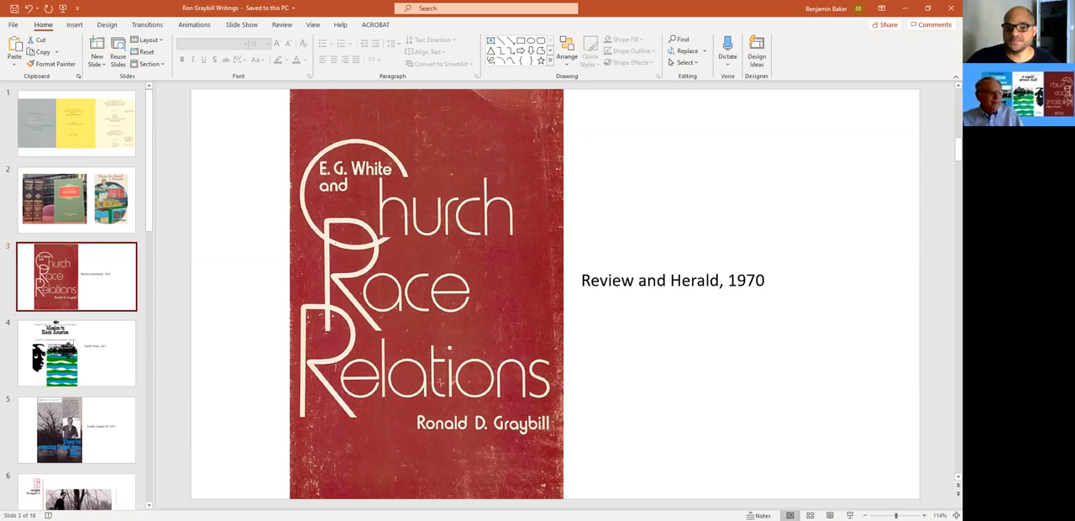
pyautogui.moveTo(810, 329)
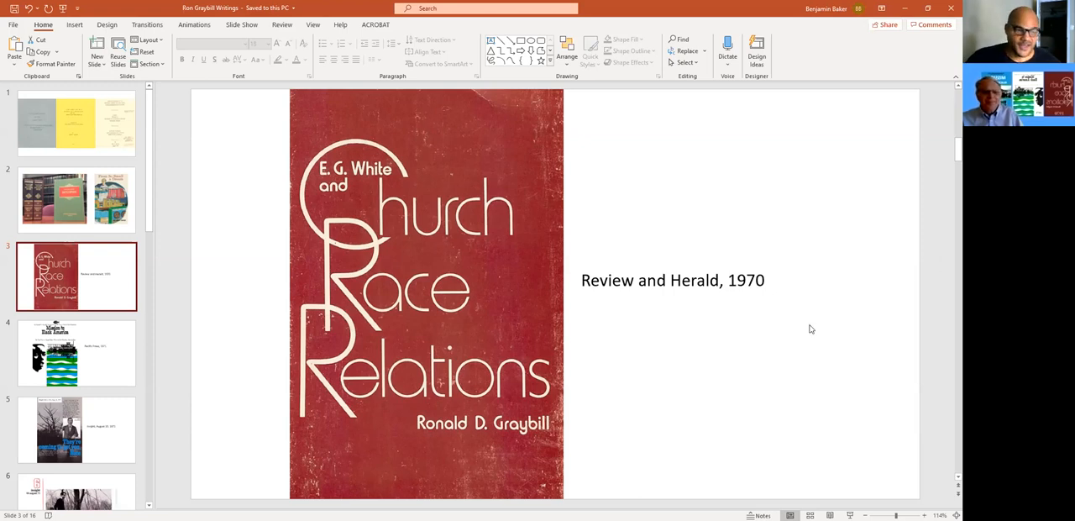
pyautogui.moveTo(903, 319)
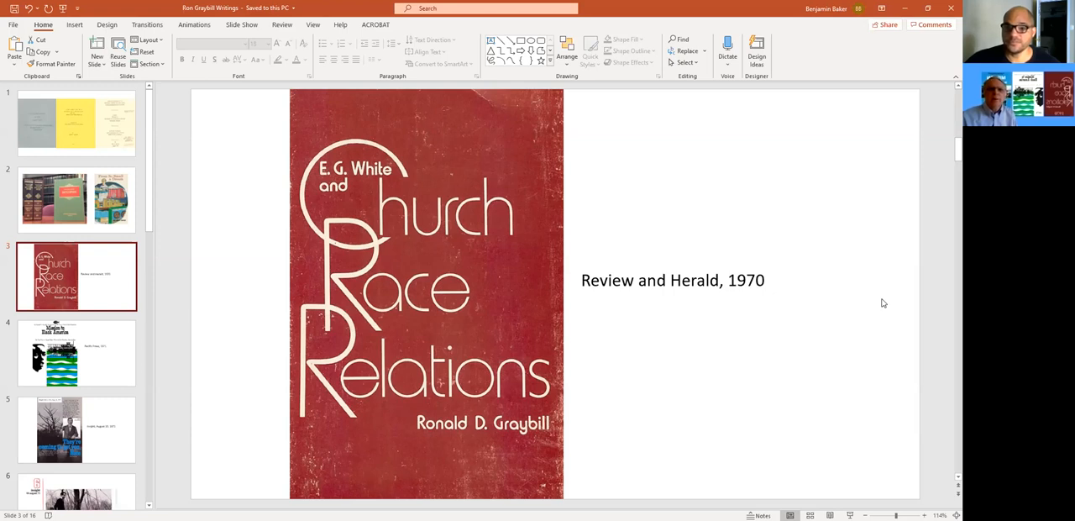
pyautogui.moveTo(843, 353)
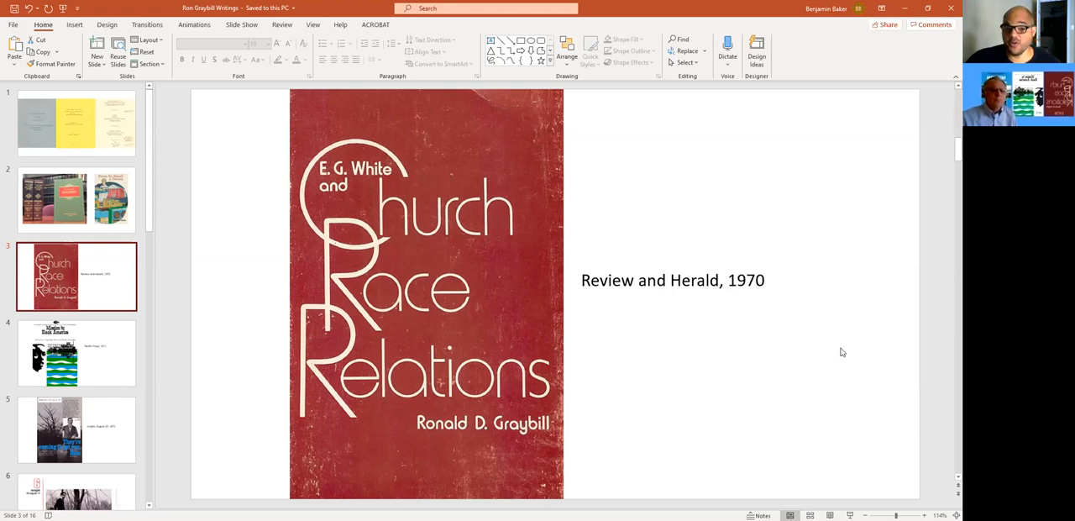
pyautogui.moveTo(840, 352)
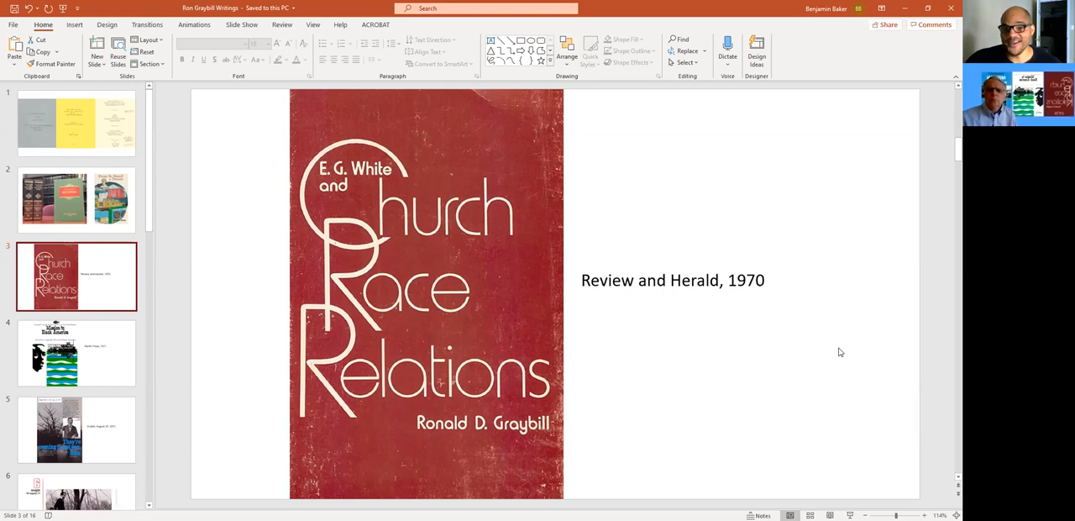
pyautogui.moveTo(833, 286)
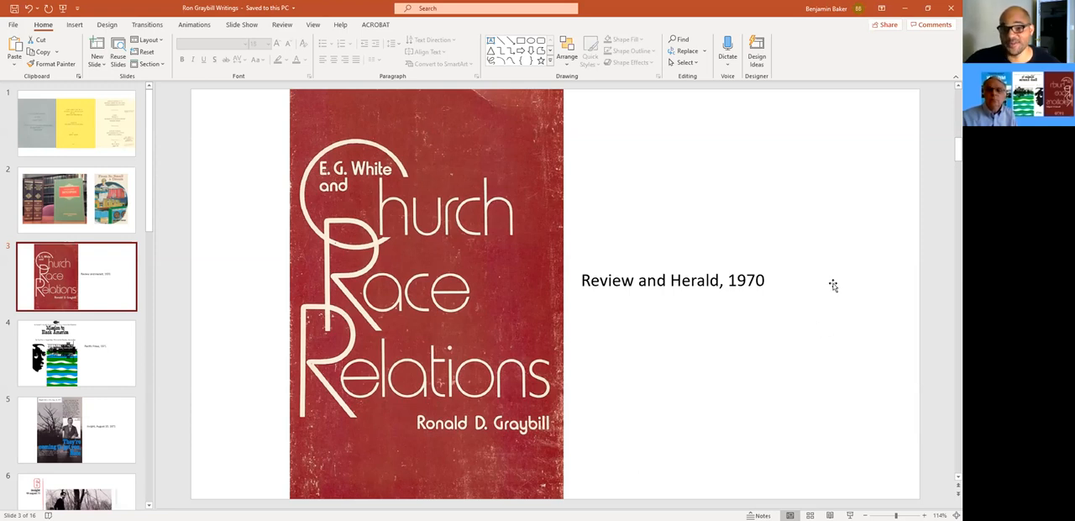
pyautogui.moveTo(906, 287)
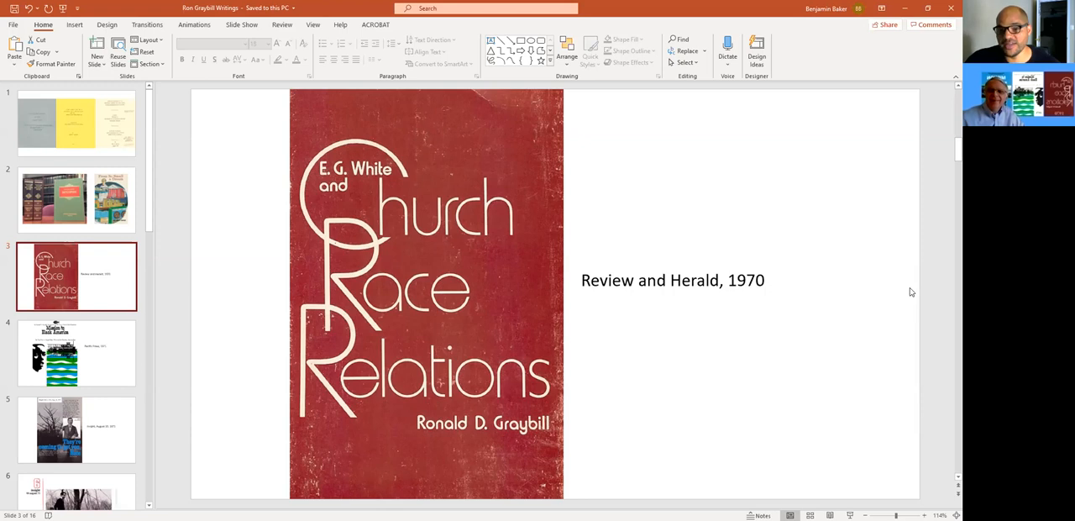
pyautogui.moveTo(924, 285)
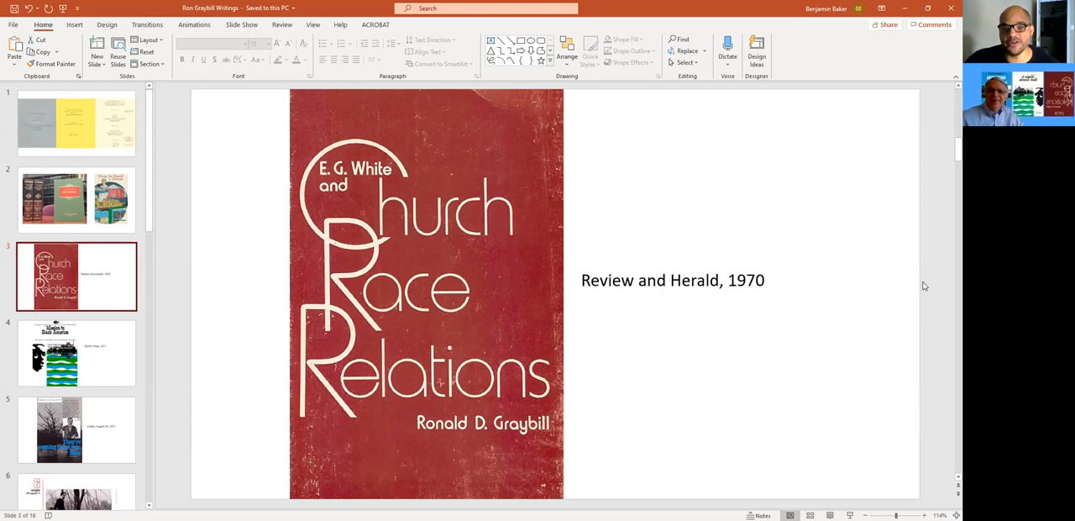
pyautogui.moveTo(896, 353)
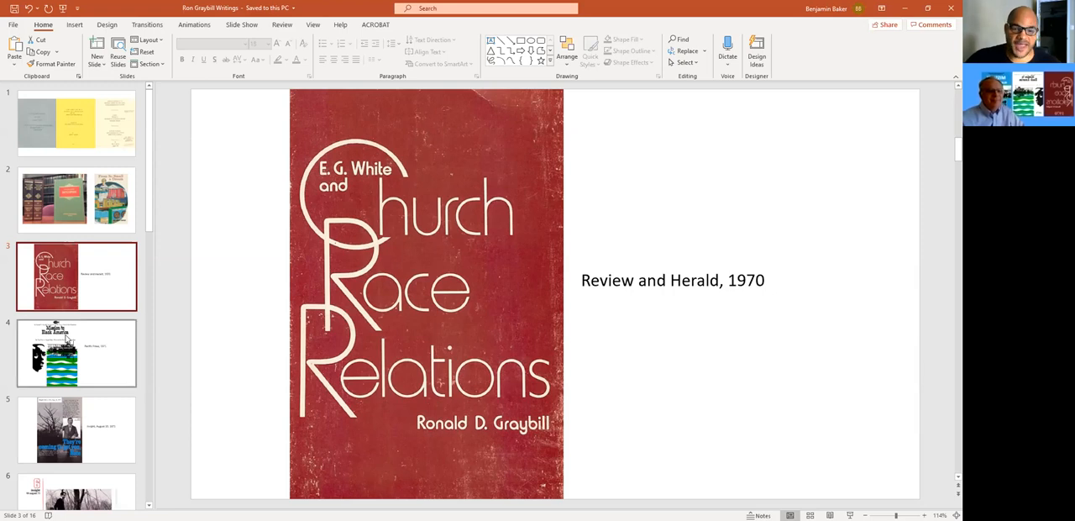
# Display slide 6, the Insight 10 August 71 photo of Ron Graybill at Bruce's Landing
pyautogui.click(76, 353)
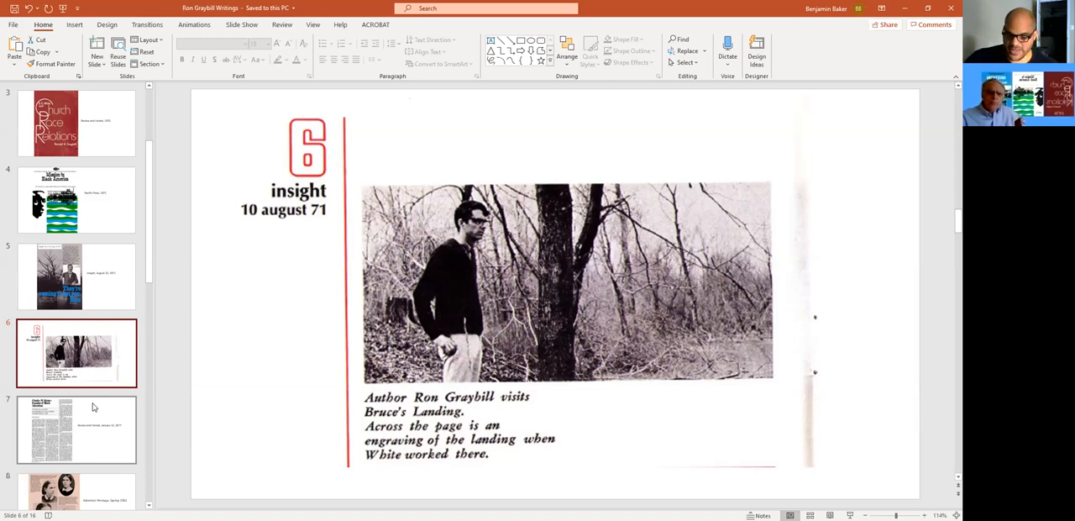
# Return to slide 5, the Insight 'They're coming to get you, Nate' cover of August 10, 1971
pyautogui.click(77, 276)
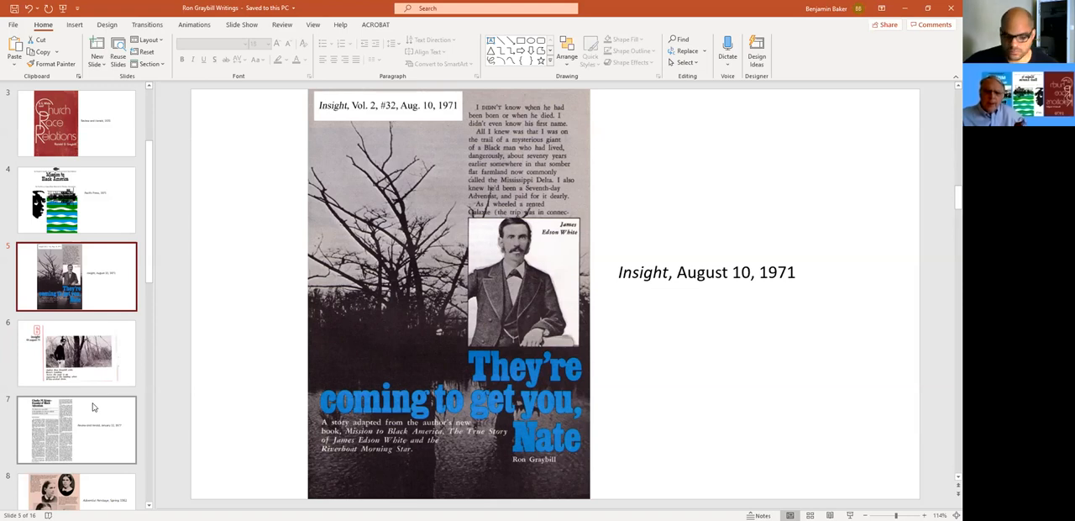
pyautogui.click(77, 353)
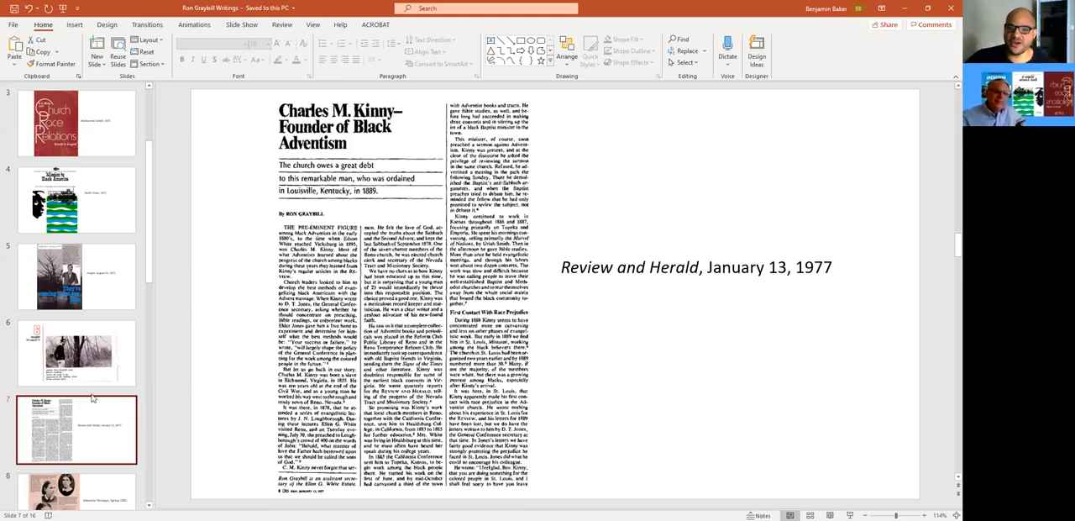
# Display slide 7, the 1977 Review and Herald 'Charles M. Kinny—Founder of Black Adventism' article
pyautogui.click(76, 277)
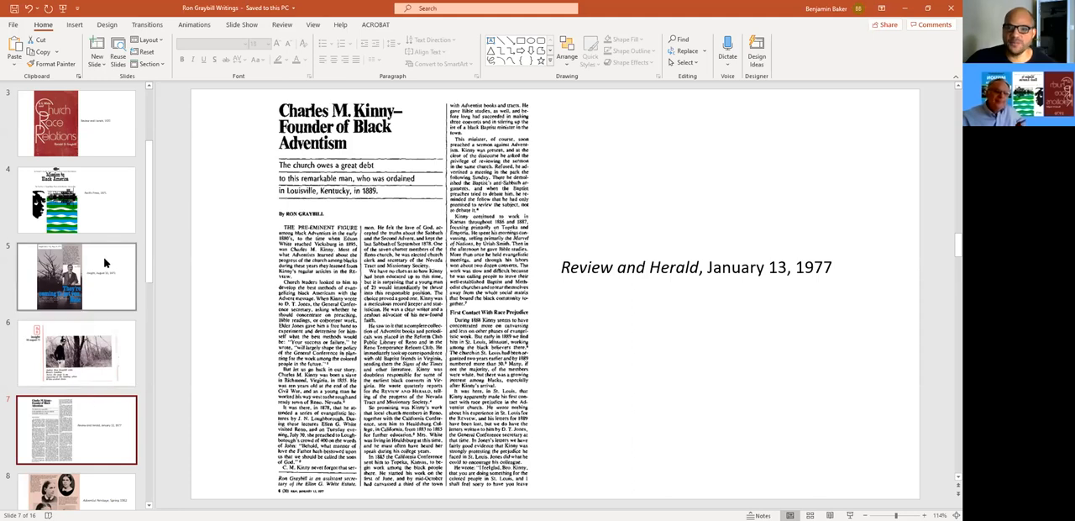
pyautogui.moveTo(107, 285)
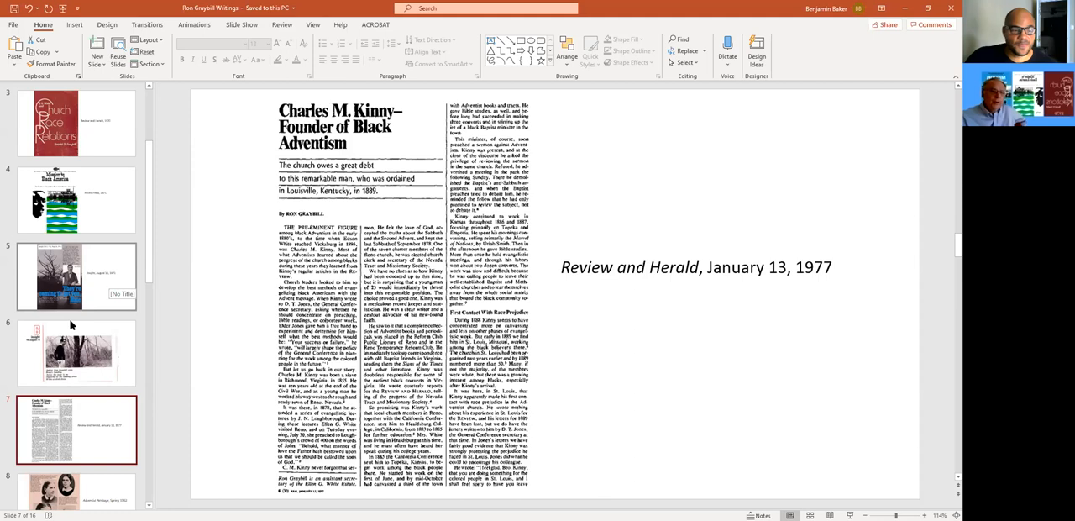
pyautogui.scroll(-3)
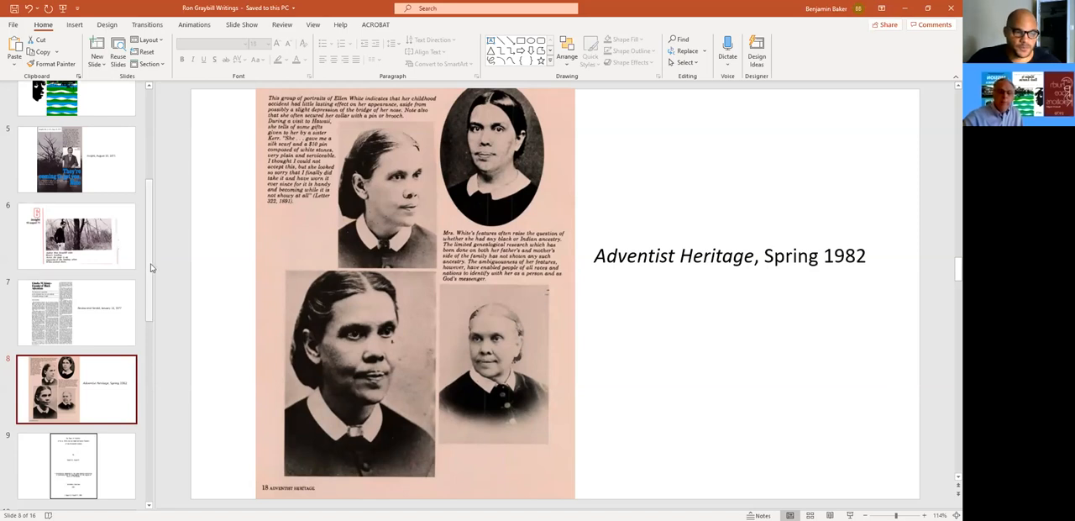
# Advance through the thumbnails to the 1983 Johns Hopkins dissertation title page, 'The Power of Prophecy'
pyautogui.scroll(-3)
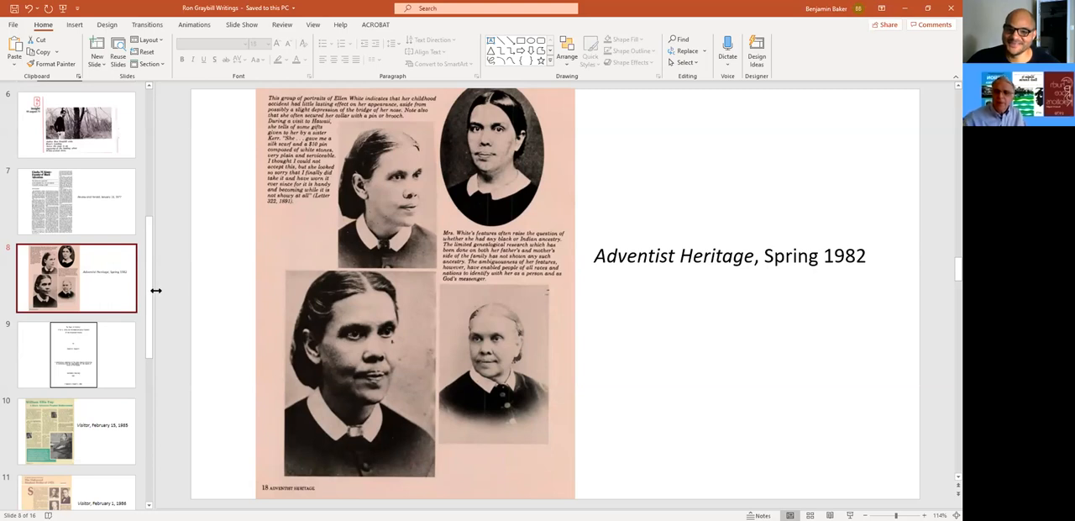
pyautogui.click(76, 353)
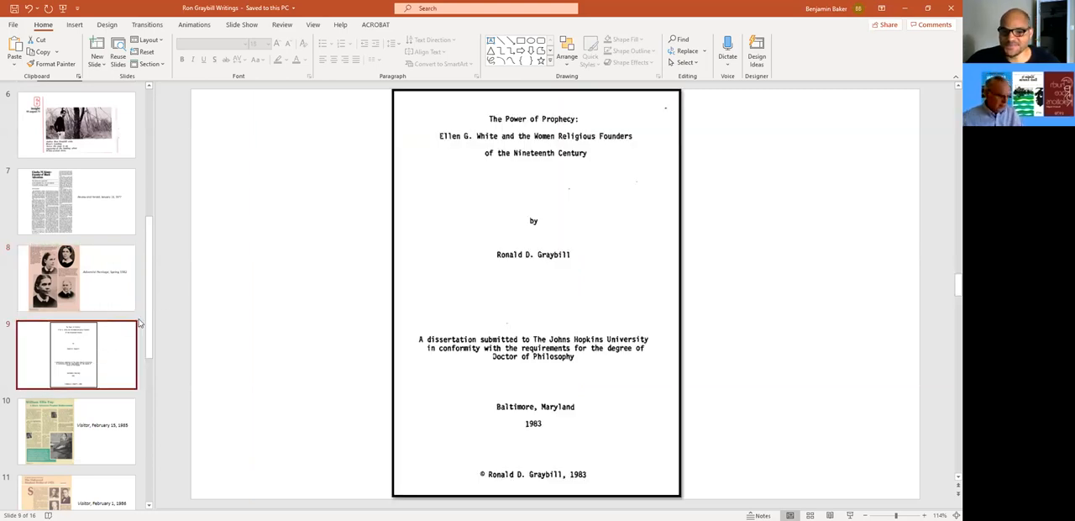
pyautogui.moveTo(162, 319)
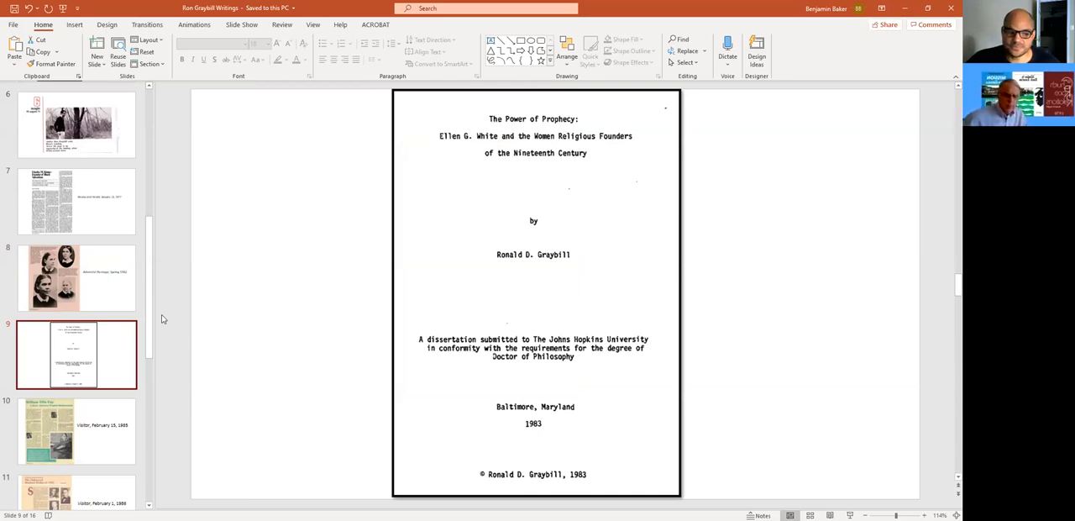
pyautogui.moveTo(161, 316)
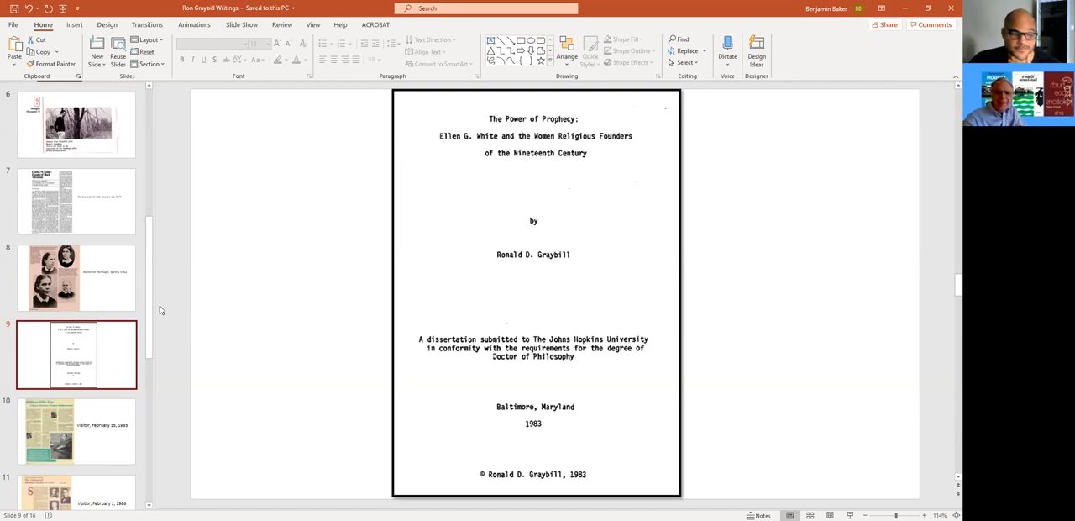
# Display slide 10, 'William Ellis Foy: A Black Adventist Prophet Rediscovered', Visitor, February 15, 1985
pyautogui.click(76, 430)
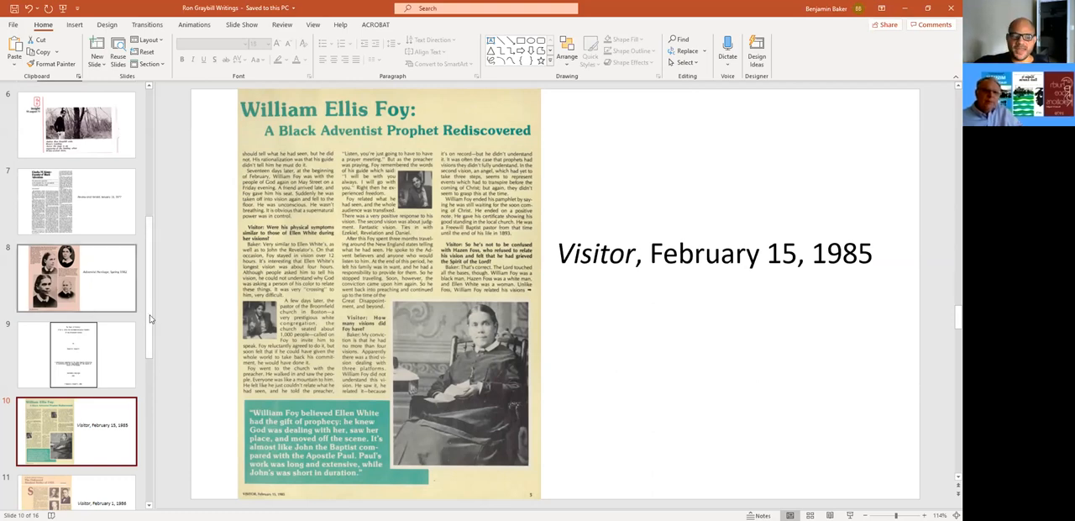
pyautogui.scroll(-3)
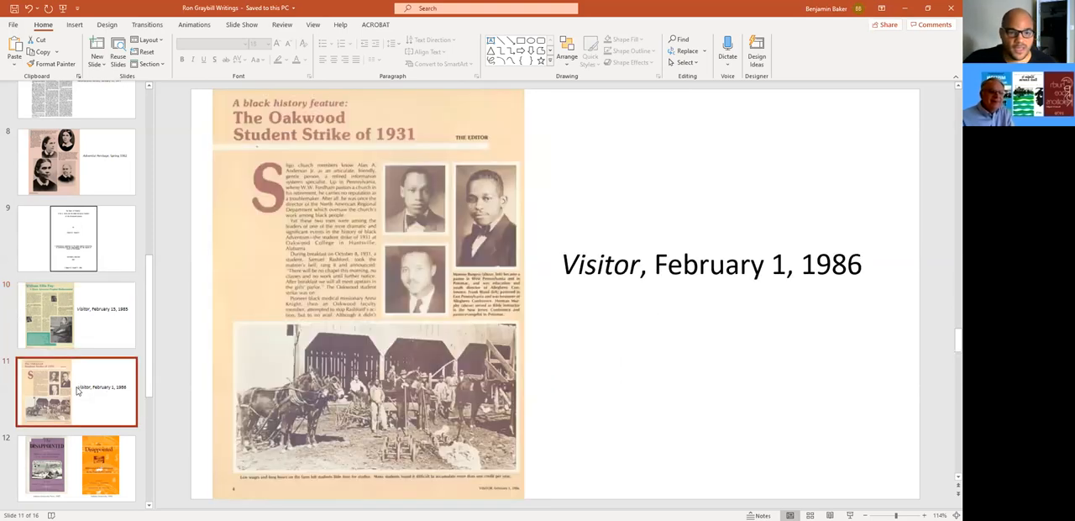
pyautogui.moveTo(912, 420)
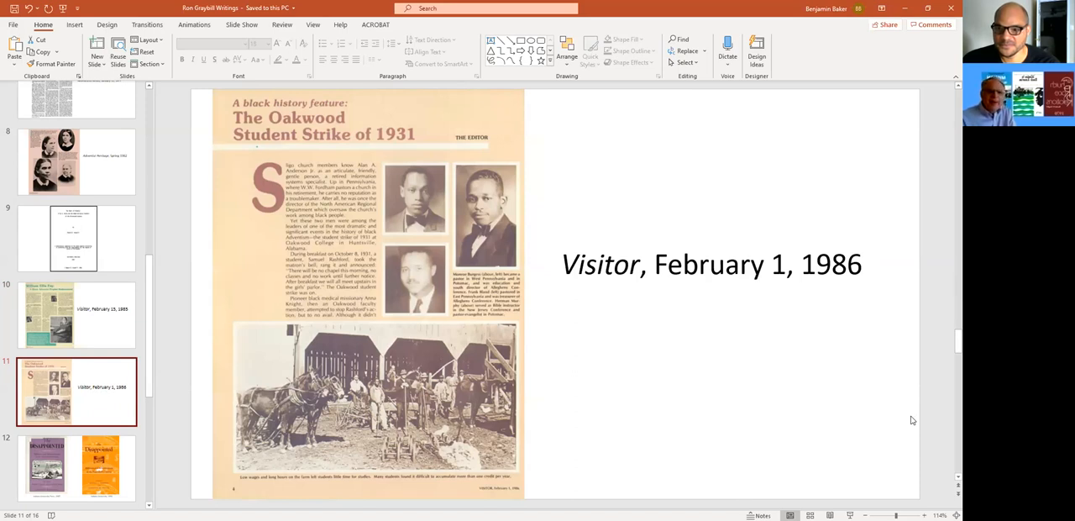
pyautogui.moveTo(467, 481)
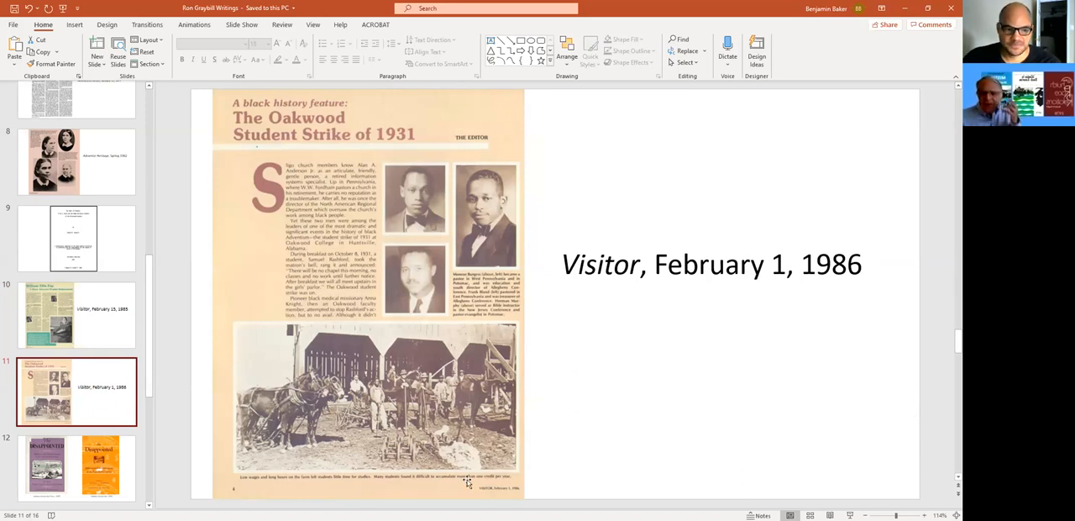
# Display slide 12 with the two 'The Disappointed' covers, Indiana University Press 1987 and 1993
pyautogui.scroll(-3)
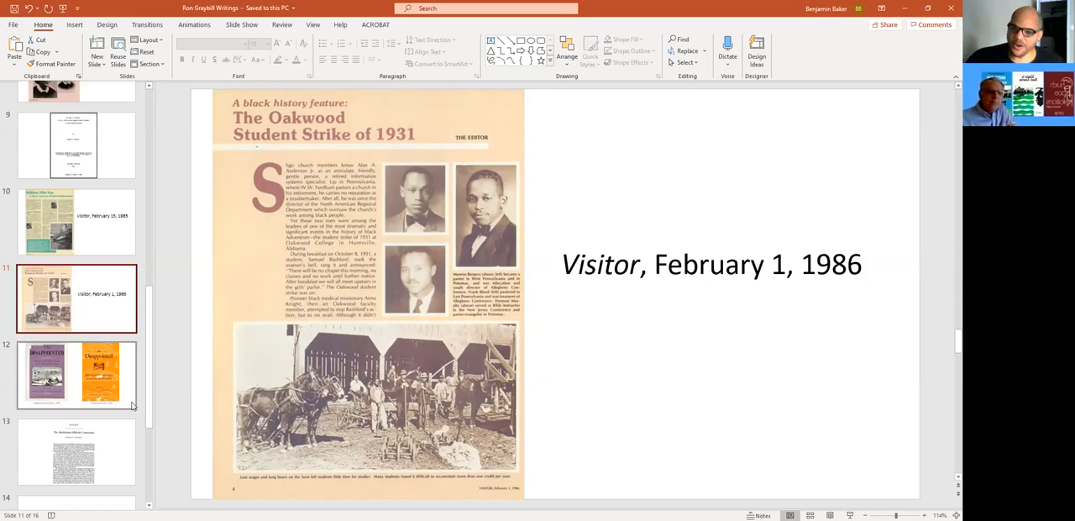
pyautogui.moveTo(147, 399)
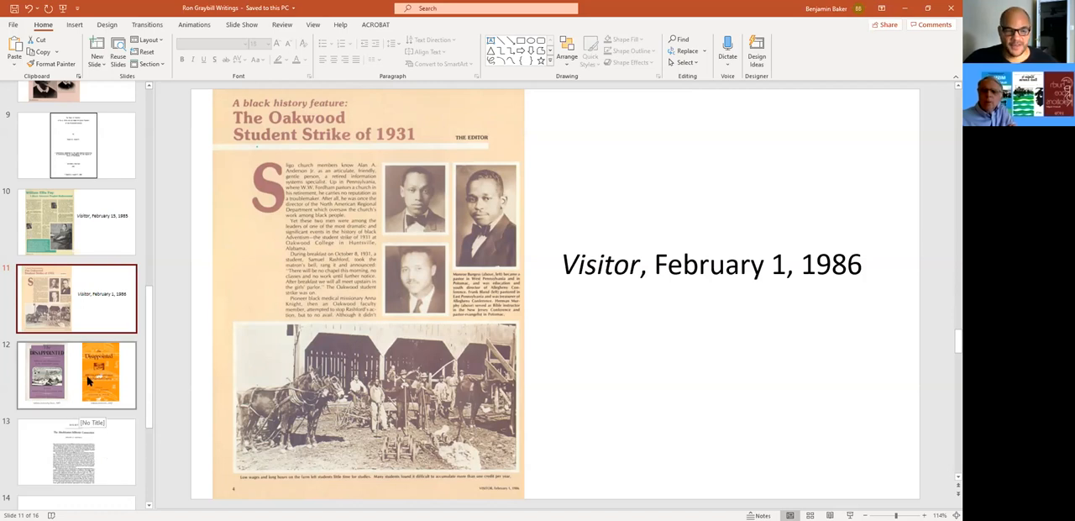
pyautogui.click(76, 374)
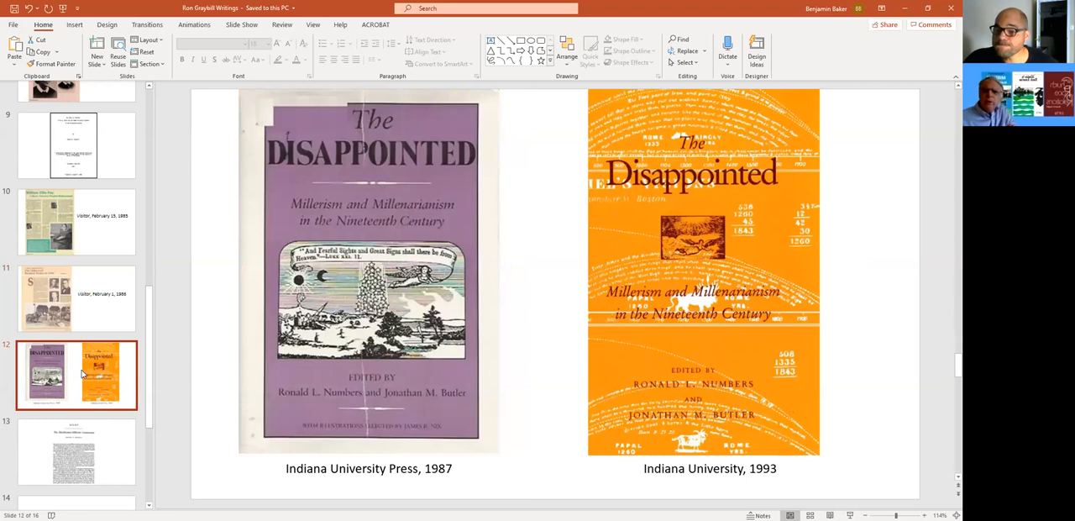
pyautogui.moveTo(80, 377)
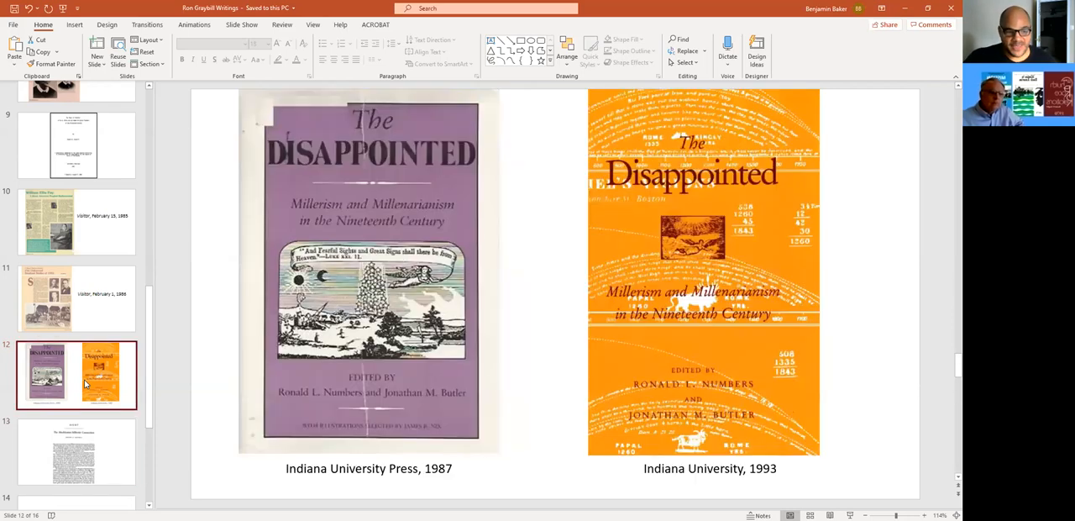
# Display slide 13, the chapter page 'Eight: The Abolitionist-Millerite Connection' by Ronald D. Graybill
pyautogui.scroll(-3)
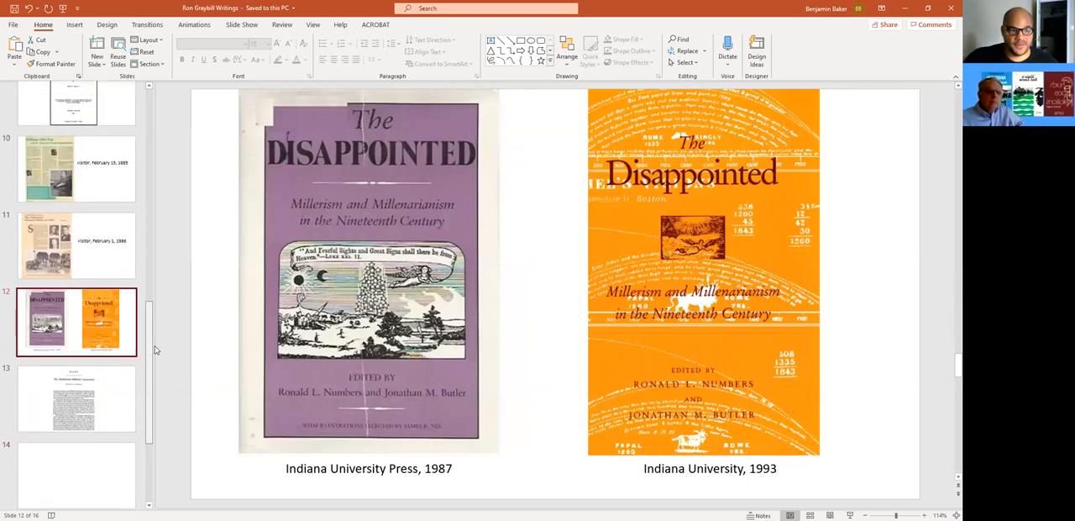
pyautogui.scroll(3)
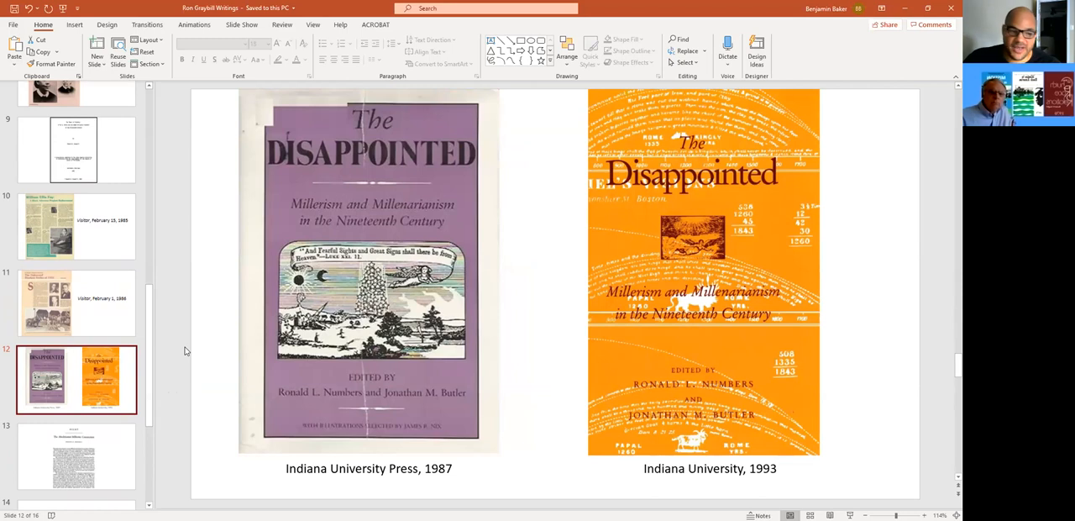
pyautogui.click(75, 457)
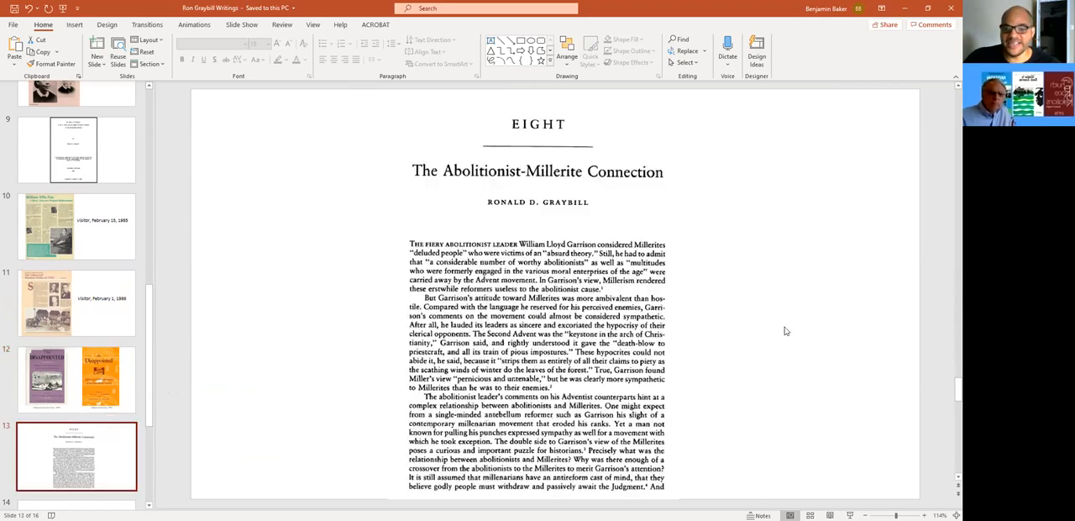